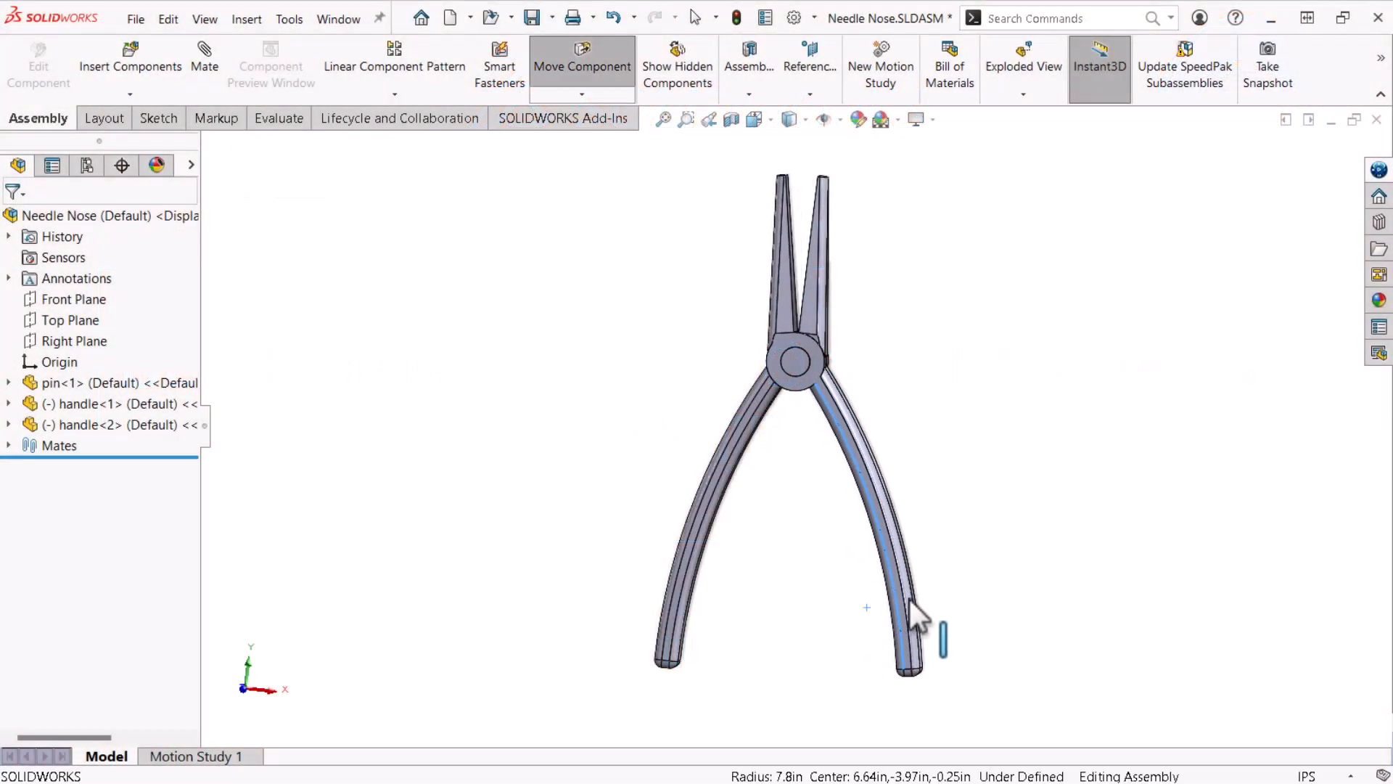
Preview Cut-Extrude1 and Cut-Extrude2 on the Handle, then switch to Part1 with only Boss-Extrude1 and Extrude-Thin1
{"action": "left_click_drag", "start_coordinate": [915, 622], "coordinate": [901, 636]}
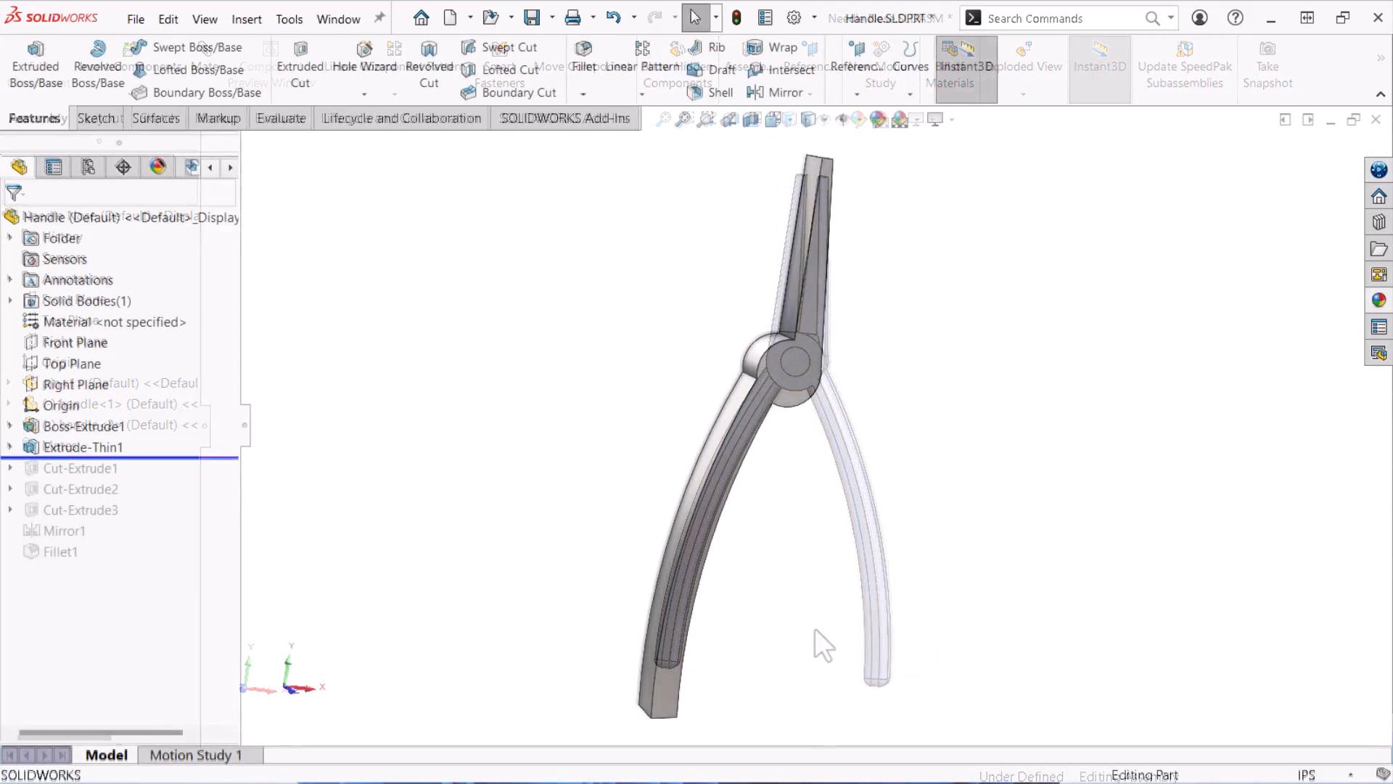
{"action": "left_click", "coordinate": [79, 468]}
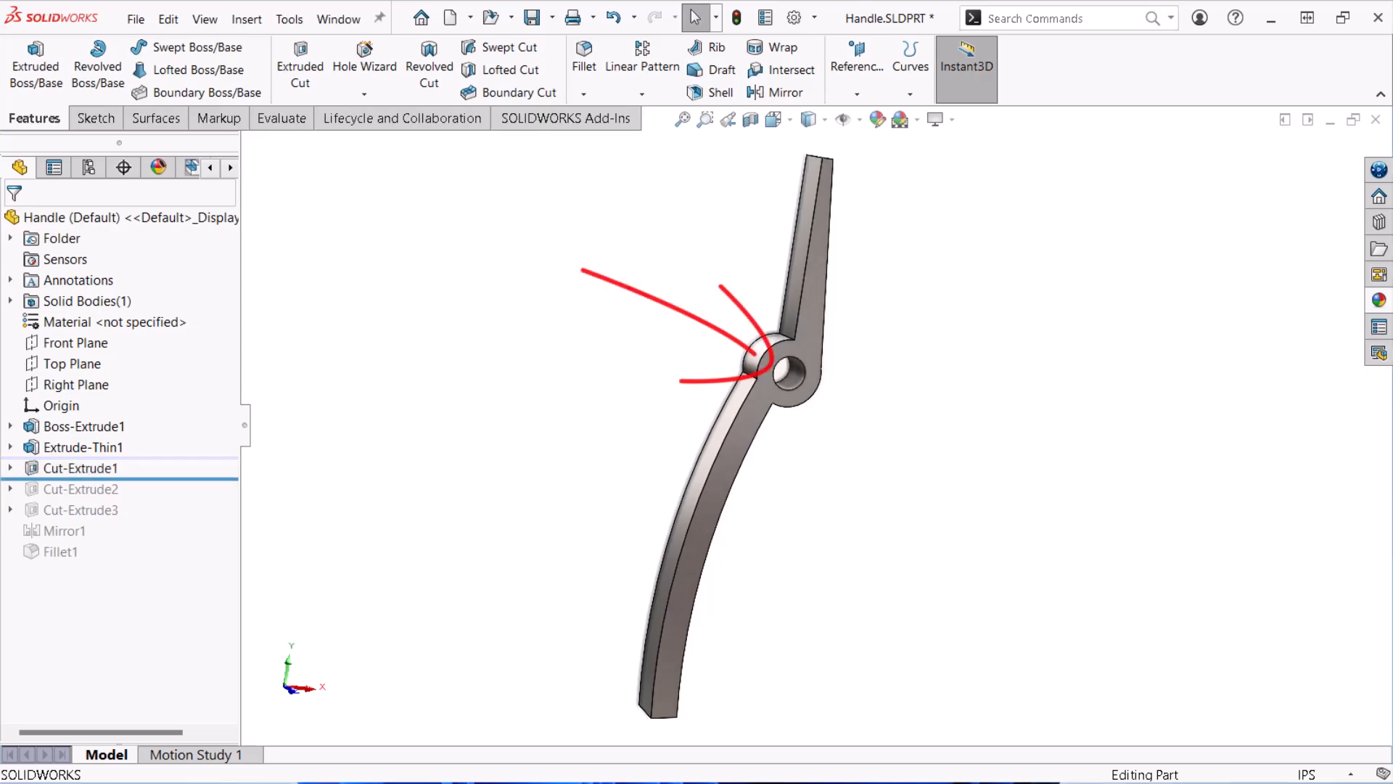
{"action": "left_click", "coordinate": [78, 489]}
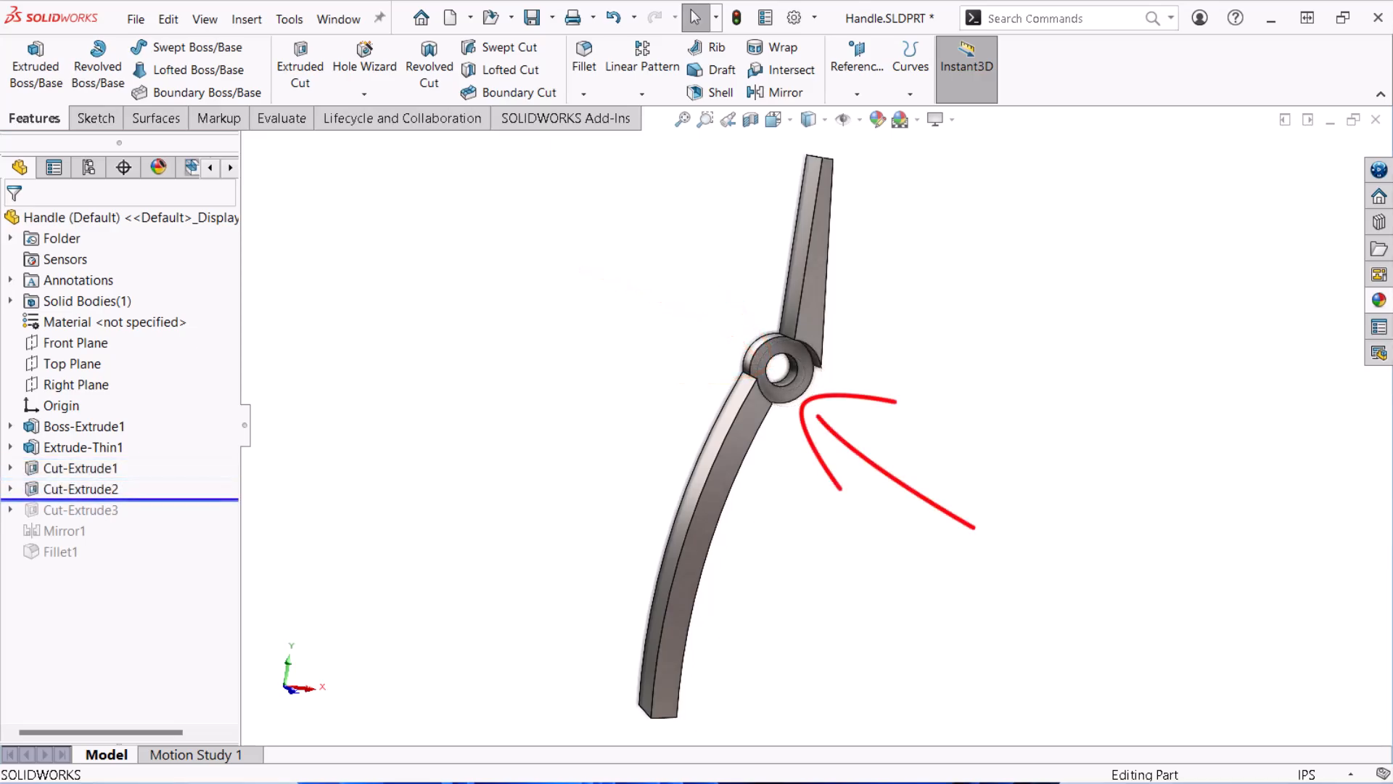
{"action": "left_click", "coordinate": [80, 510]}
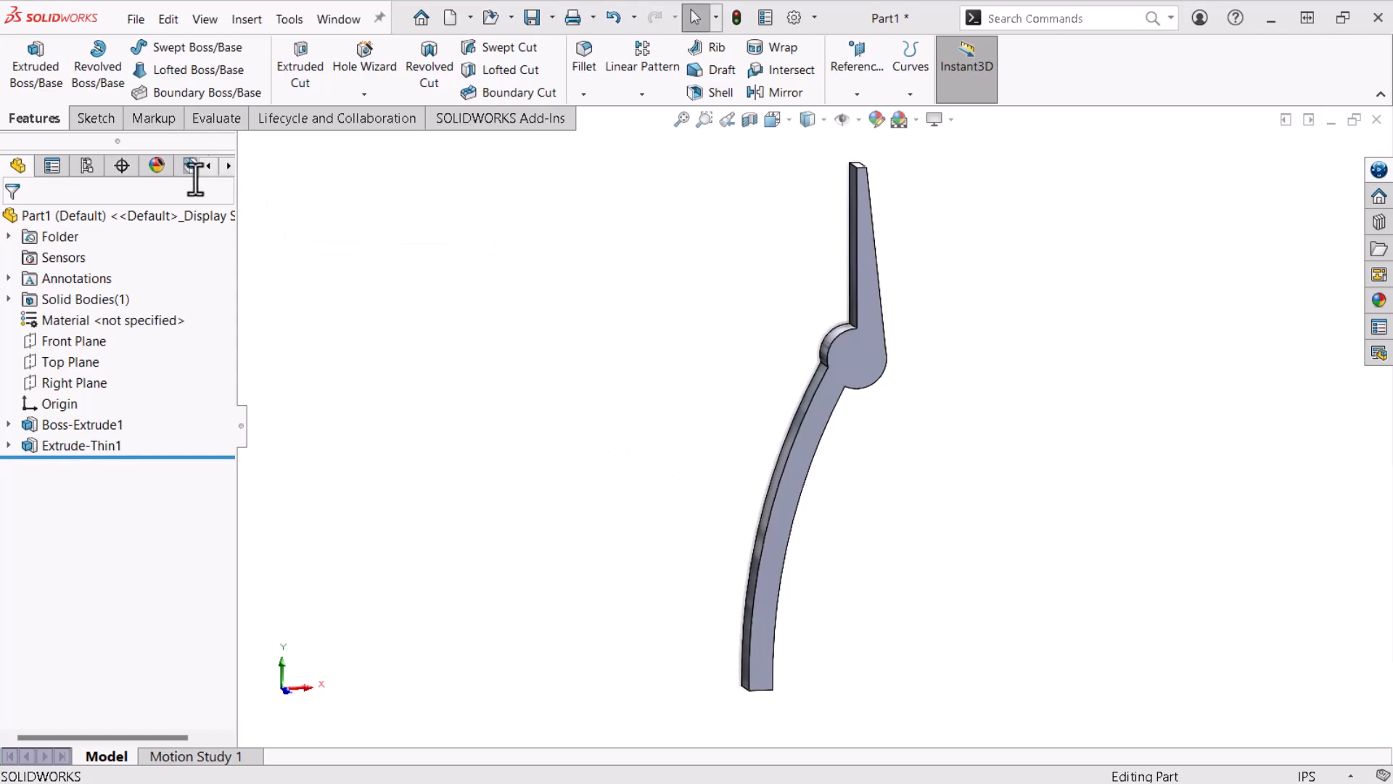
Sketch a 0.38-diameter circle centred on the handle's round joint for the pin hole
{"action": "left_click", "coordinate": [96, 117]}
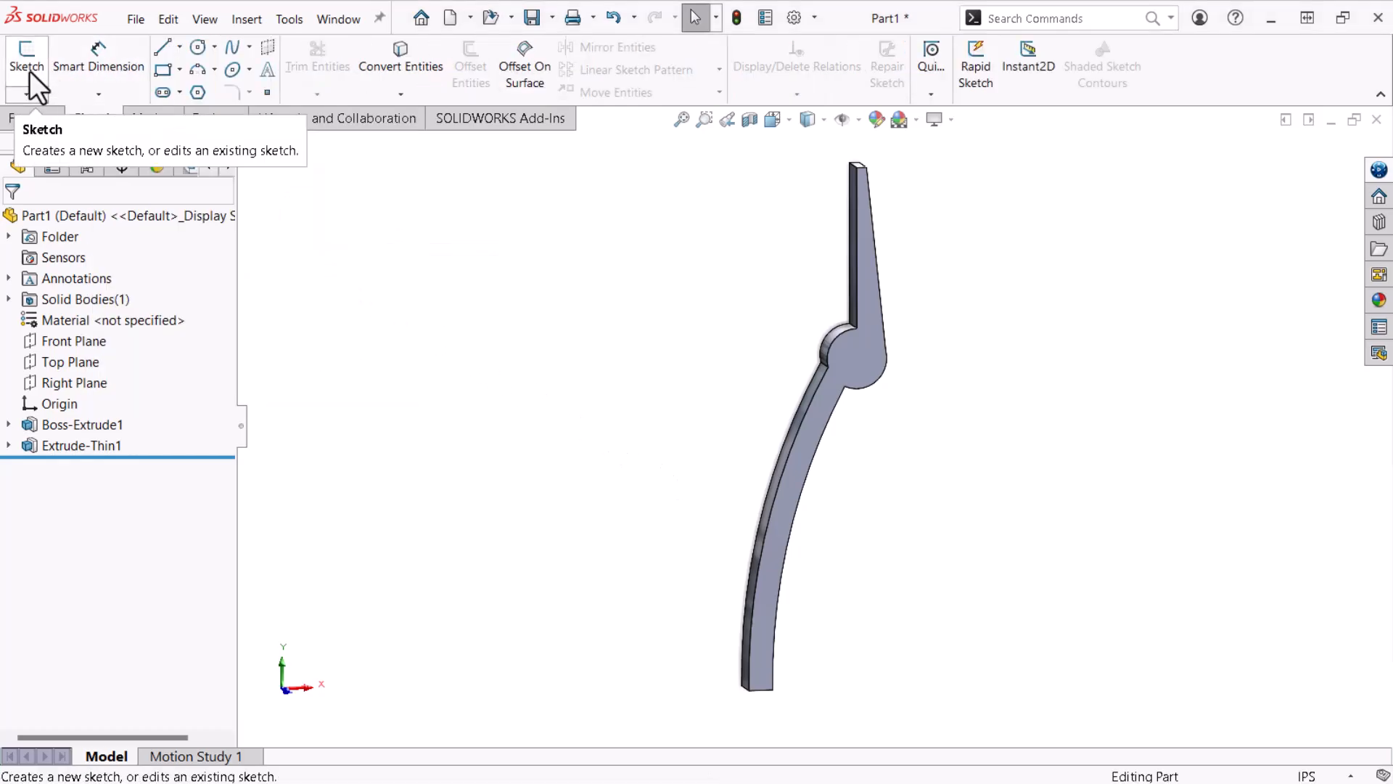
{"action": "left_click", "coordinate": [26, 63]}
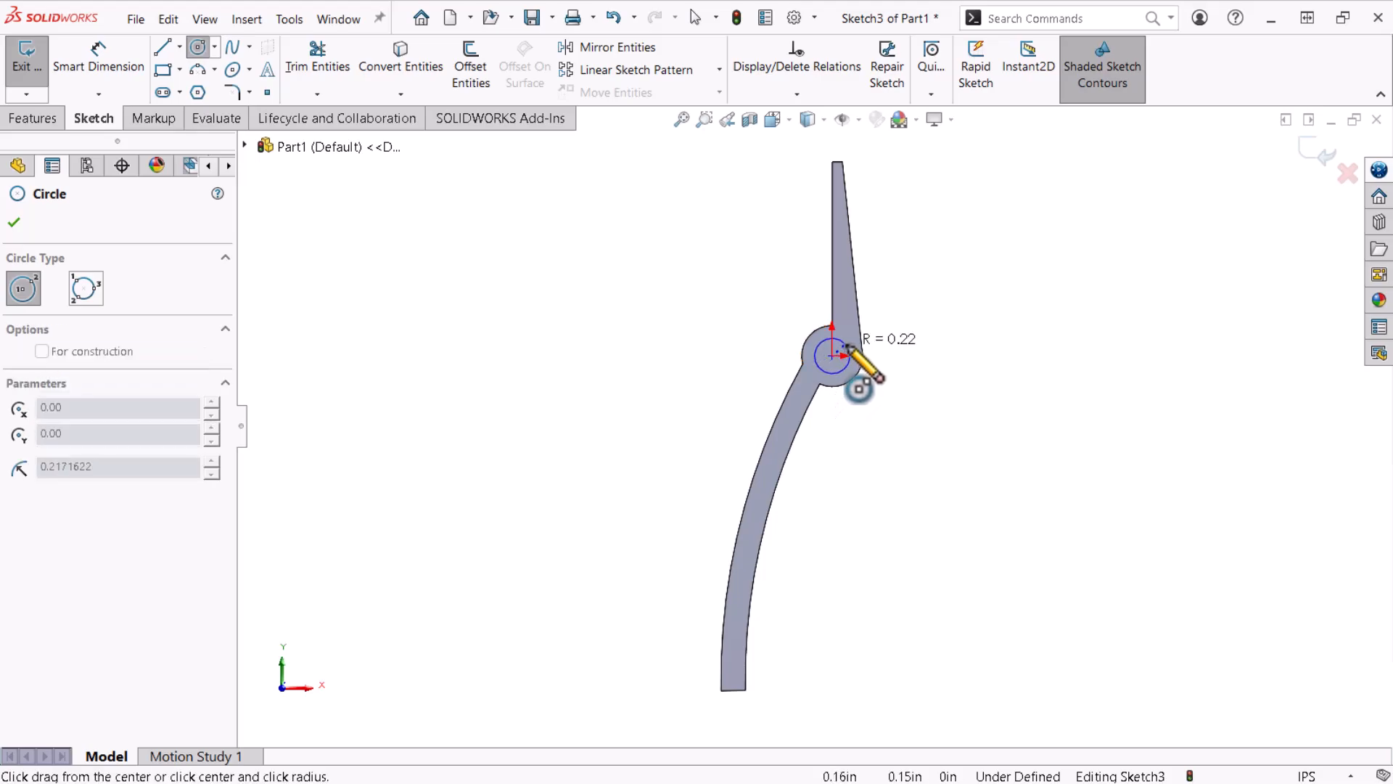
{"action": "left_click", "coordinate": [830, 356]}
{"action": "type", "text": "3"}
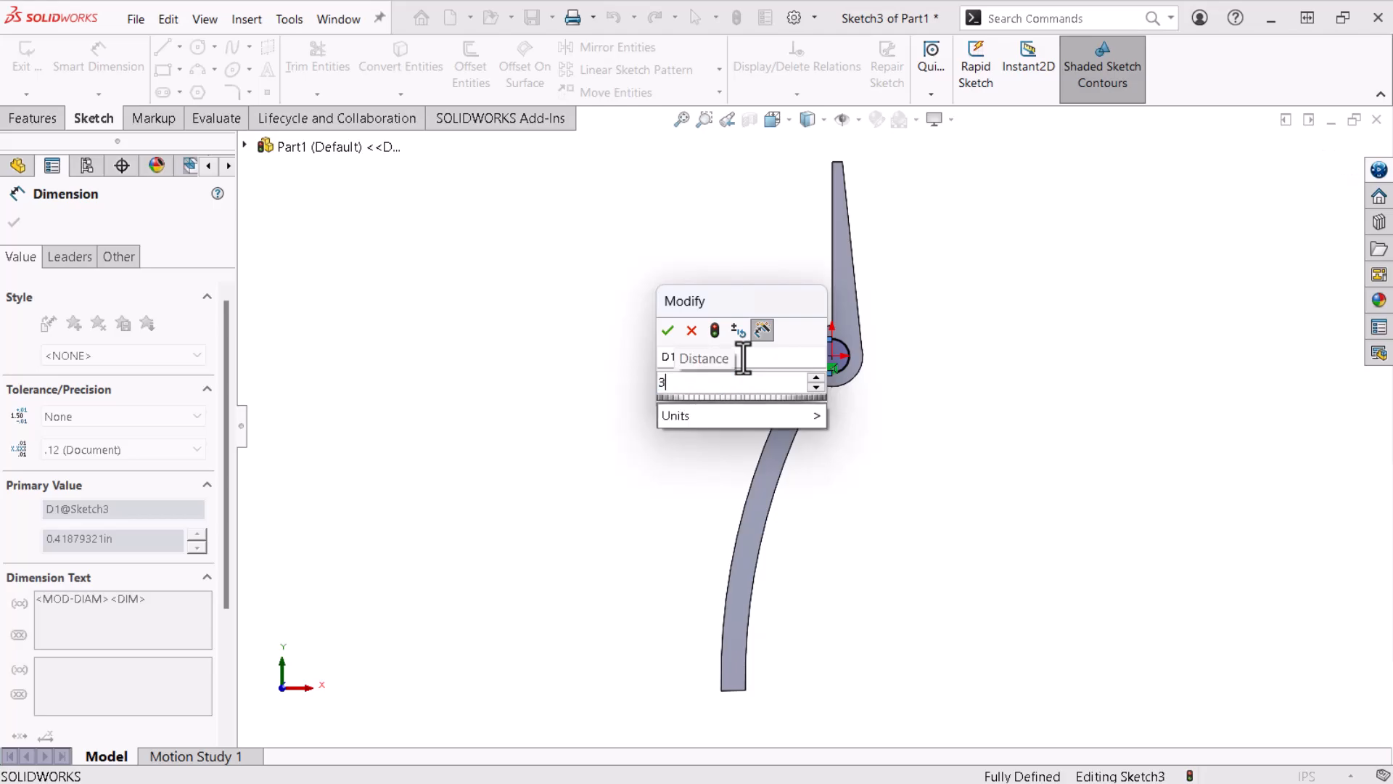
{"action": "left_click", "coordinate": [668, 331]}
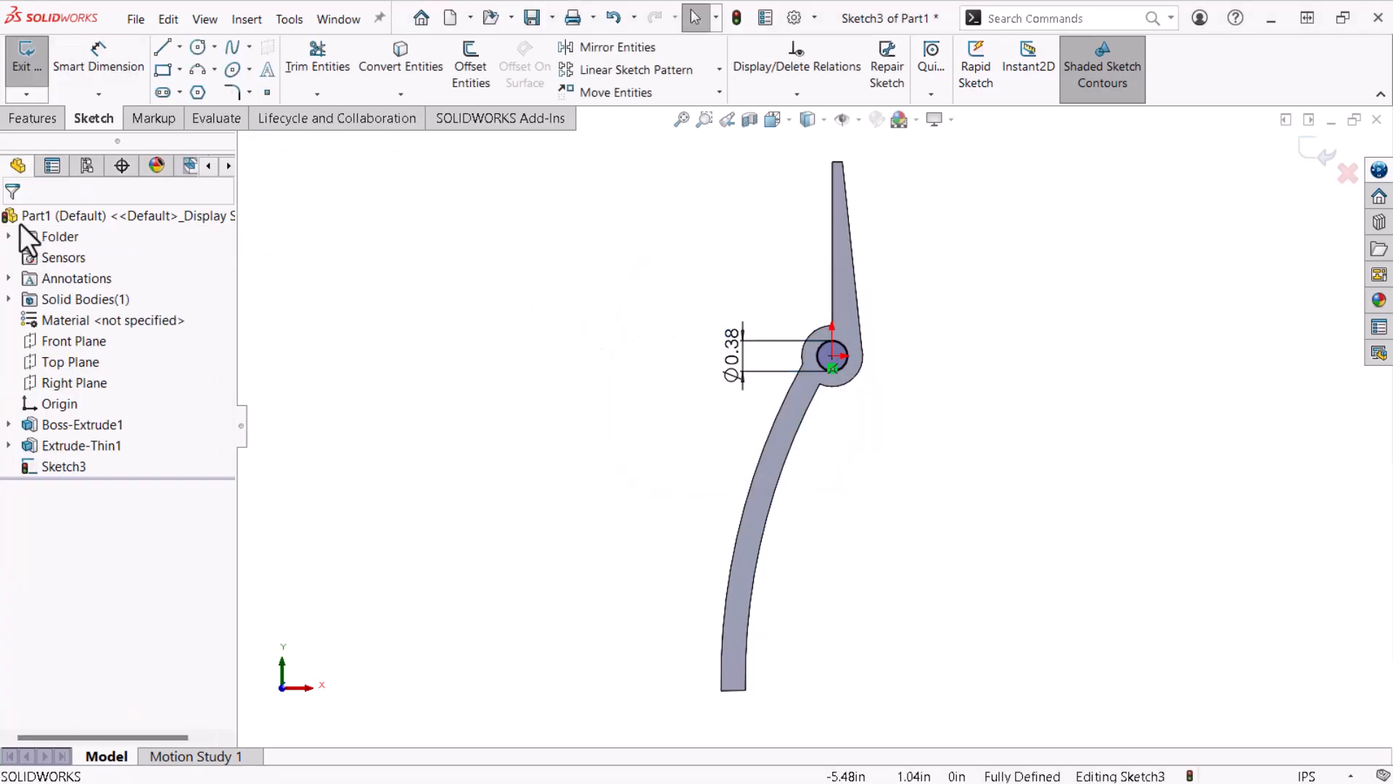
{"action": "left_click", "coordinate": [33, 118]}
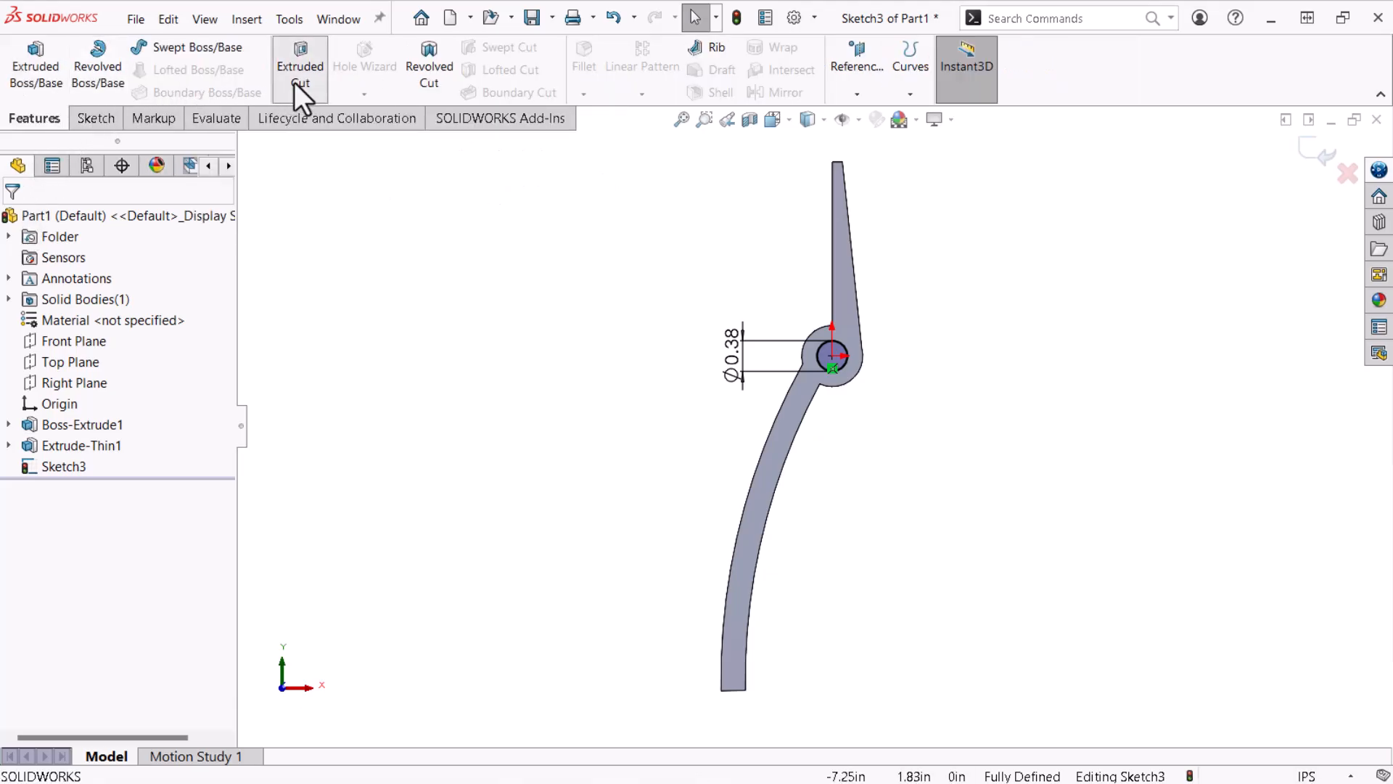
Create Cut-Extrude1 from the circle with Direction 1 set to Through All
{"action": "left_click", "coordinate": [299, 69]}
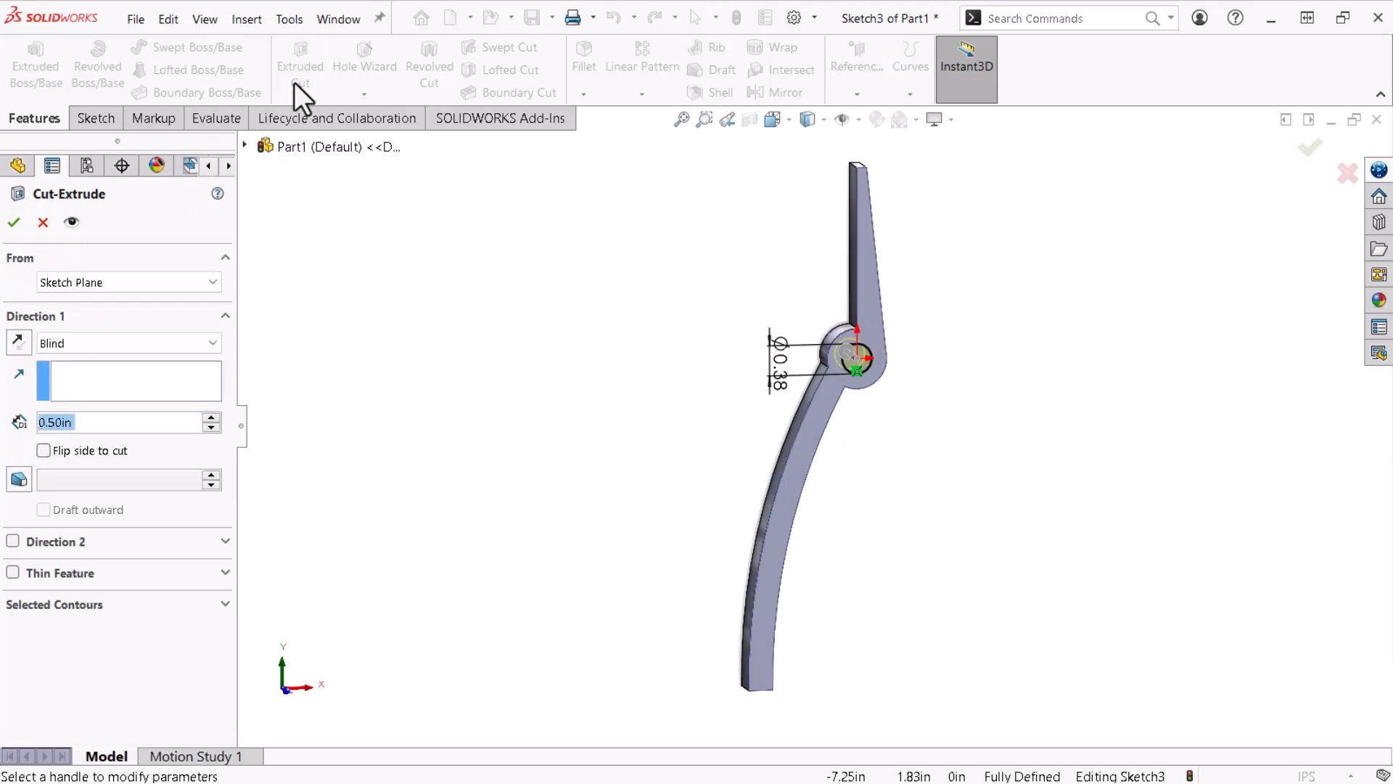
{"action": "mouse_move", "coordinate": [410, 292]}
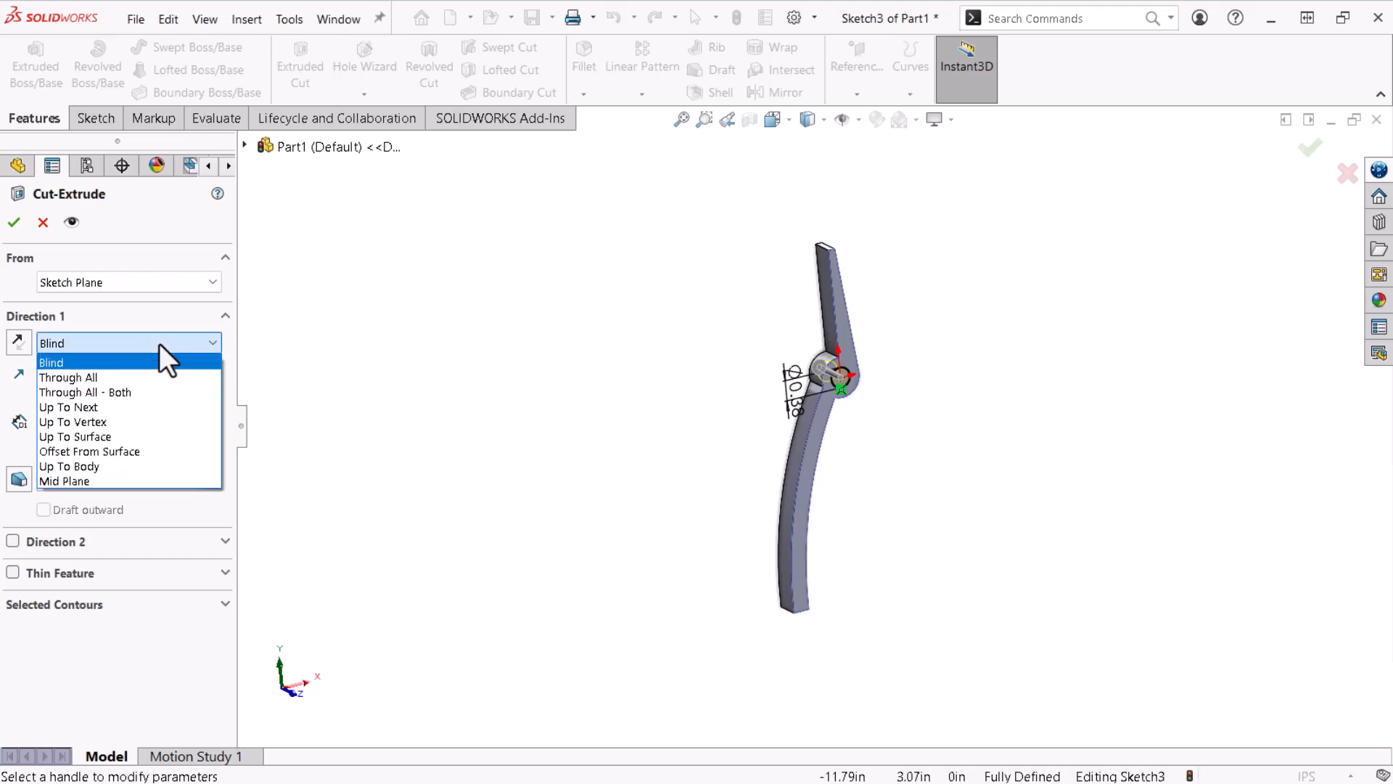
{"action": "left_click", "coordinate": [68, 377]}
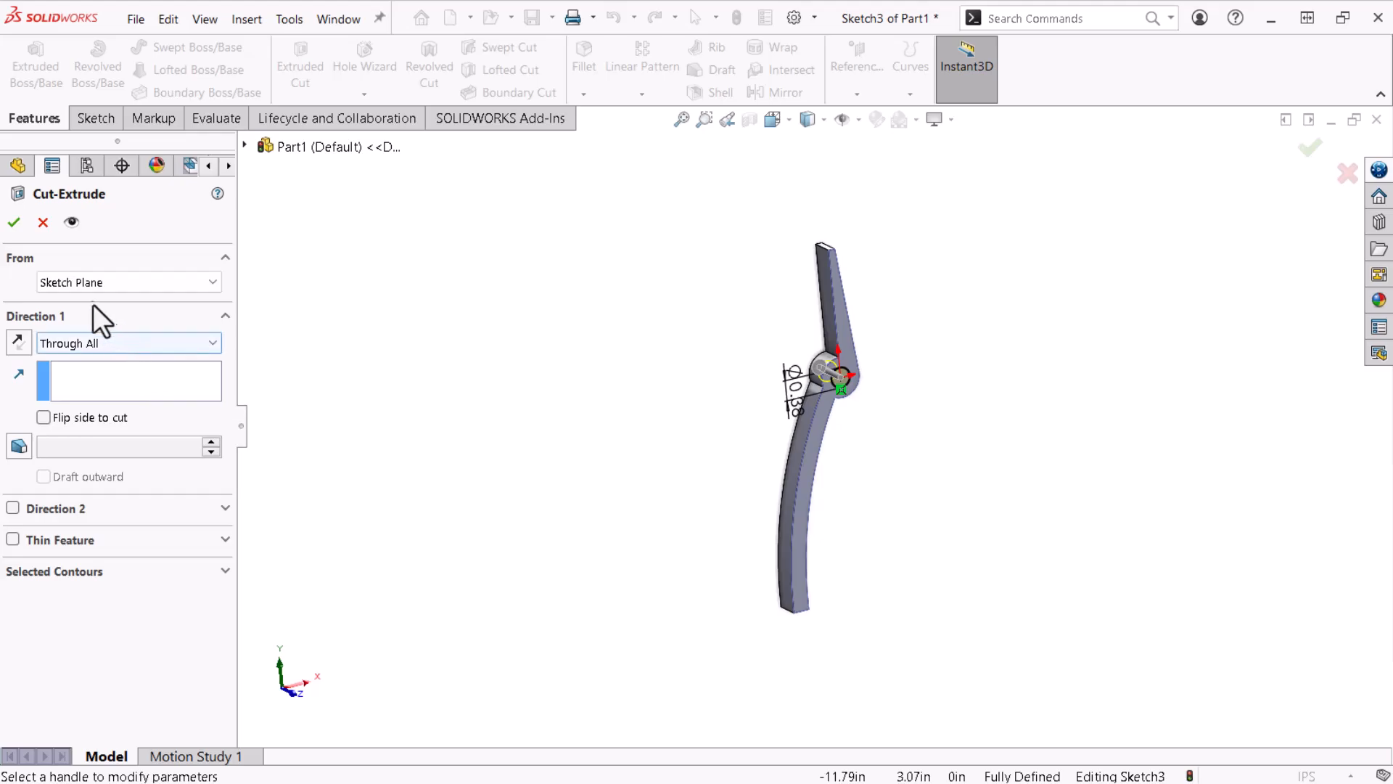
{"action": "left_click", "coordinate": [13, 222]}
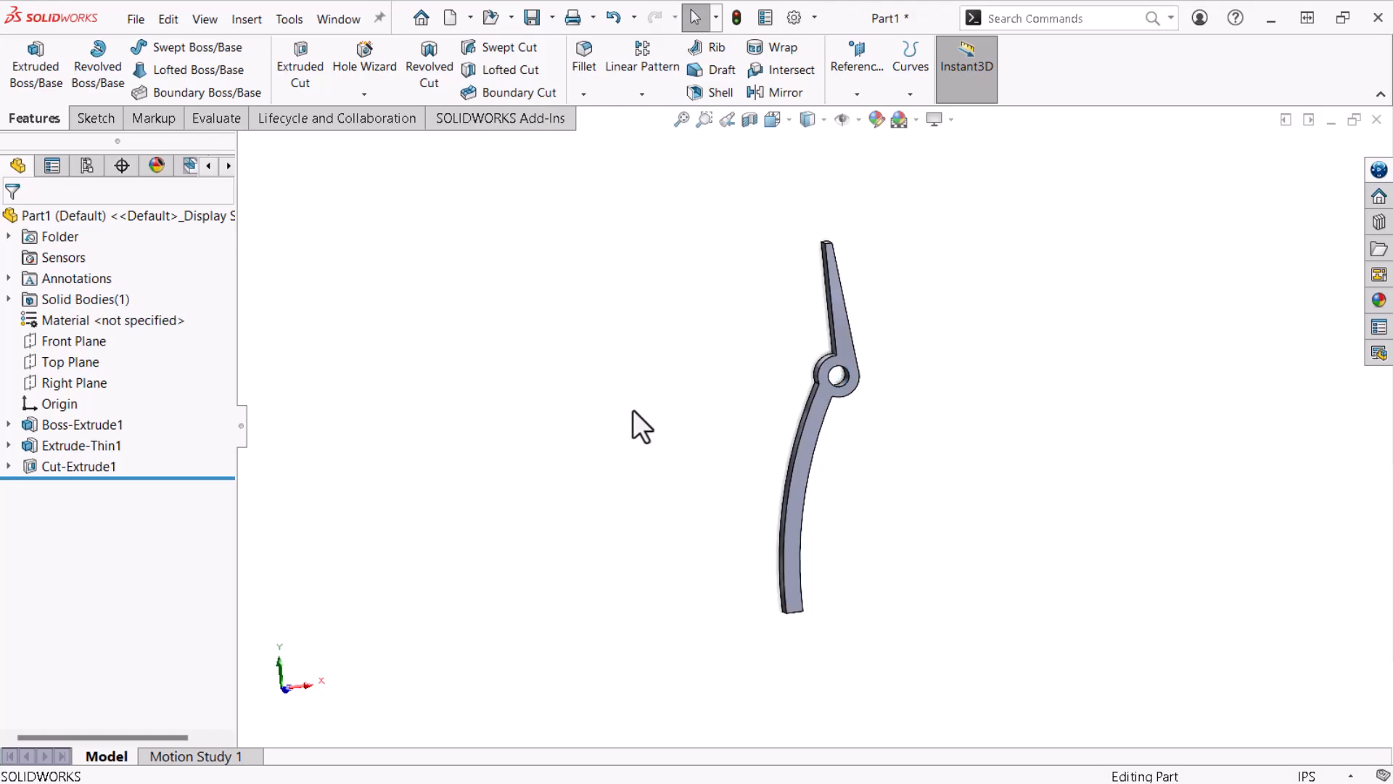
{"action": "mouse_move", "coordinate": [457, 445]}
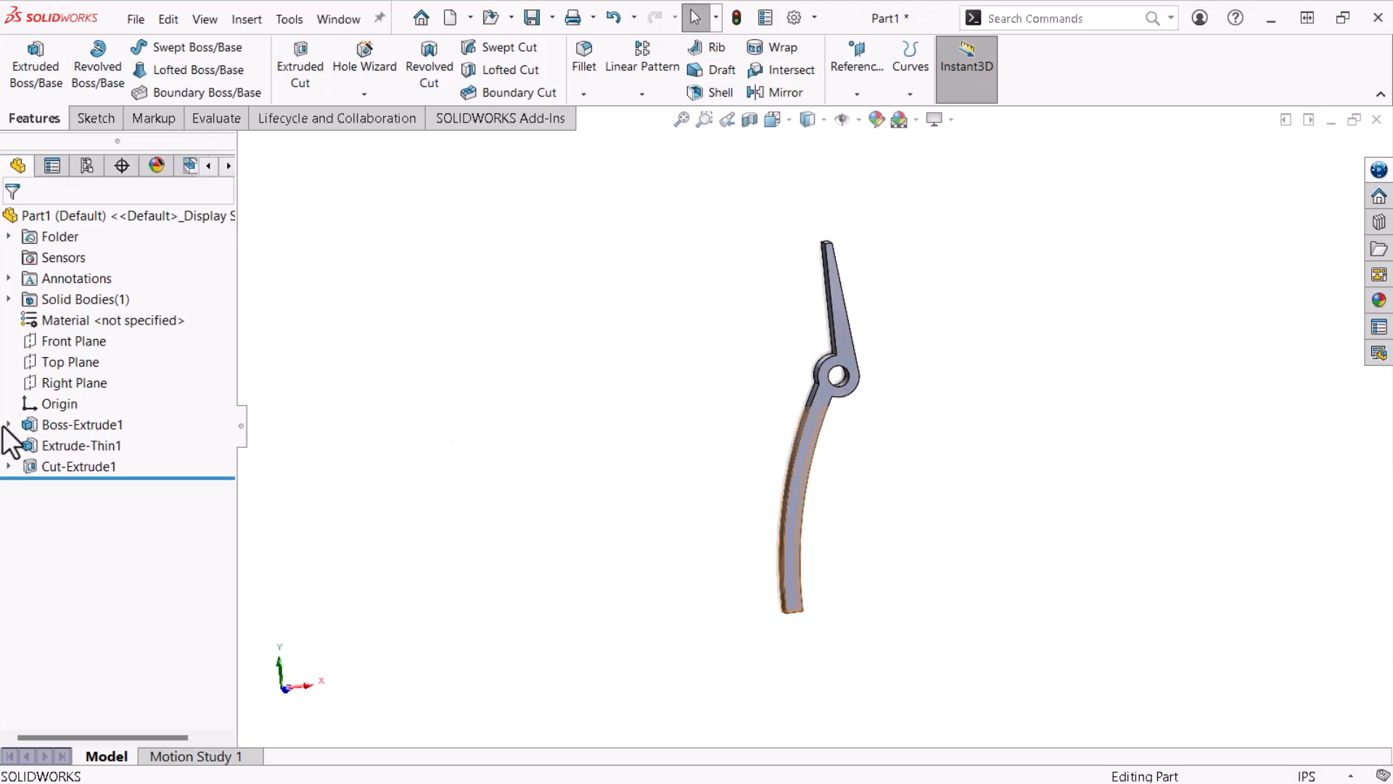
Reuse the base sketch's joint circle as the profile and create Cut-Extrude2 Through All
{"action": "left_click", "coordinate": [9, 425]}
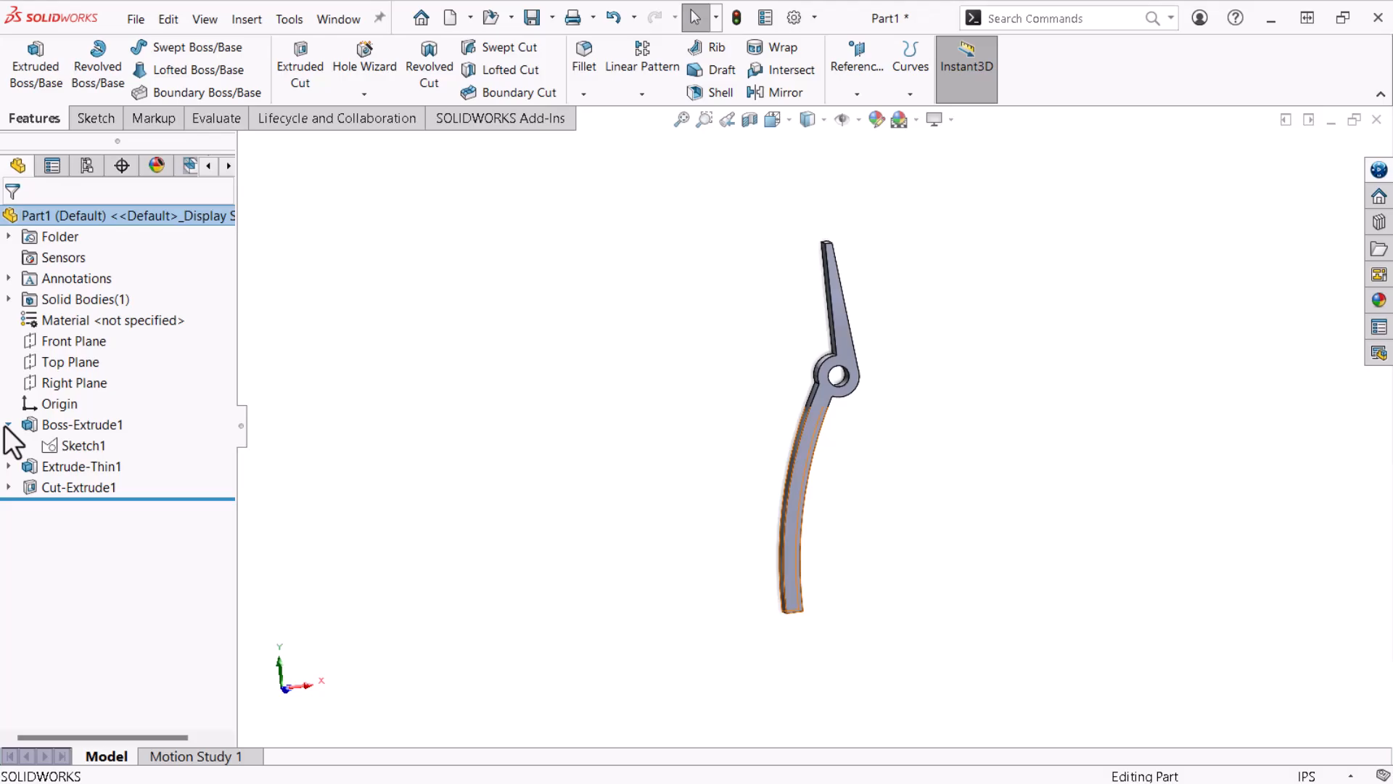
{"action": "left_click", "coordinate": [85, 446]}
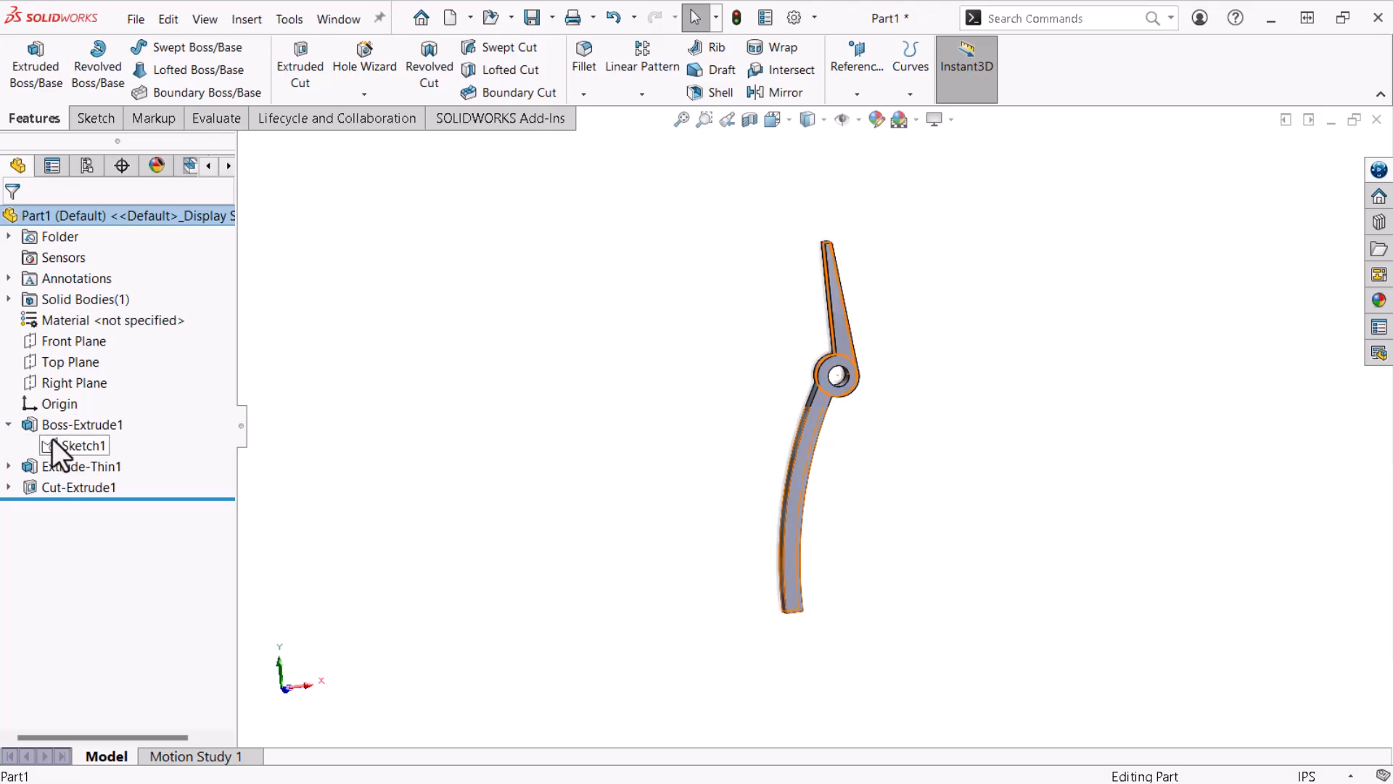
{"action": "right_click", "coordinate": [82, 445]}
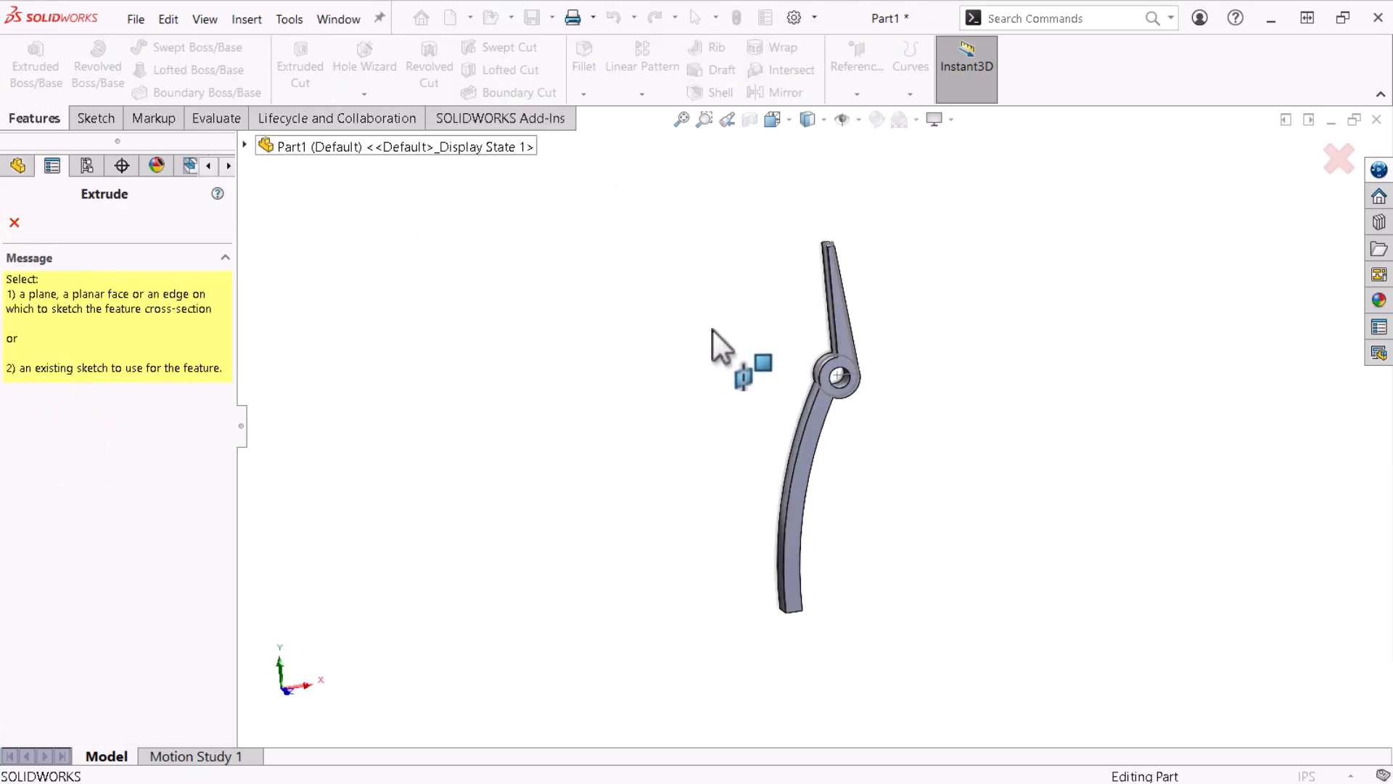
{"action": "left_click", "coordinate": [836, 373]}
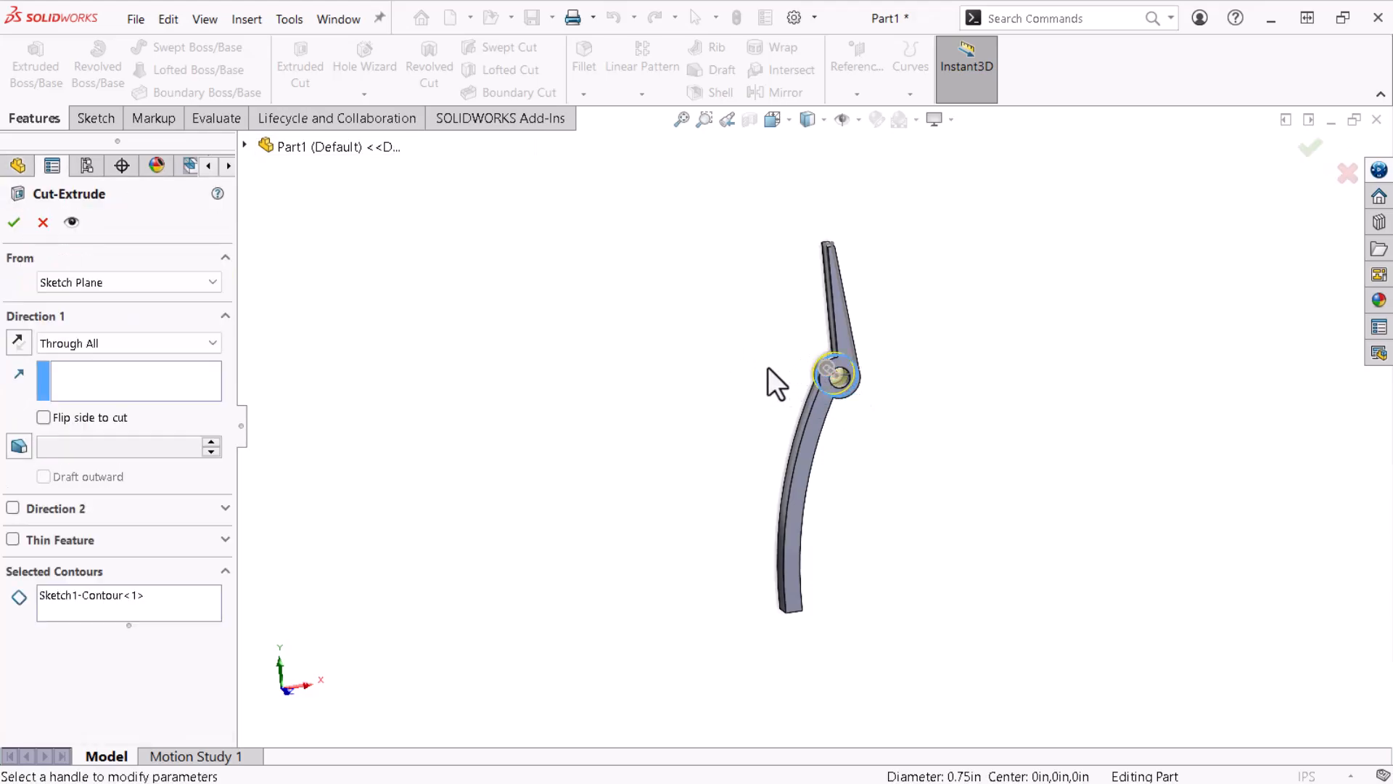
{"action": "mouse_move", "coordinate": [569, 382]}
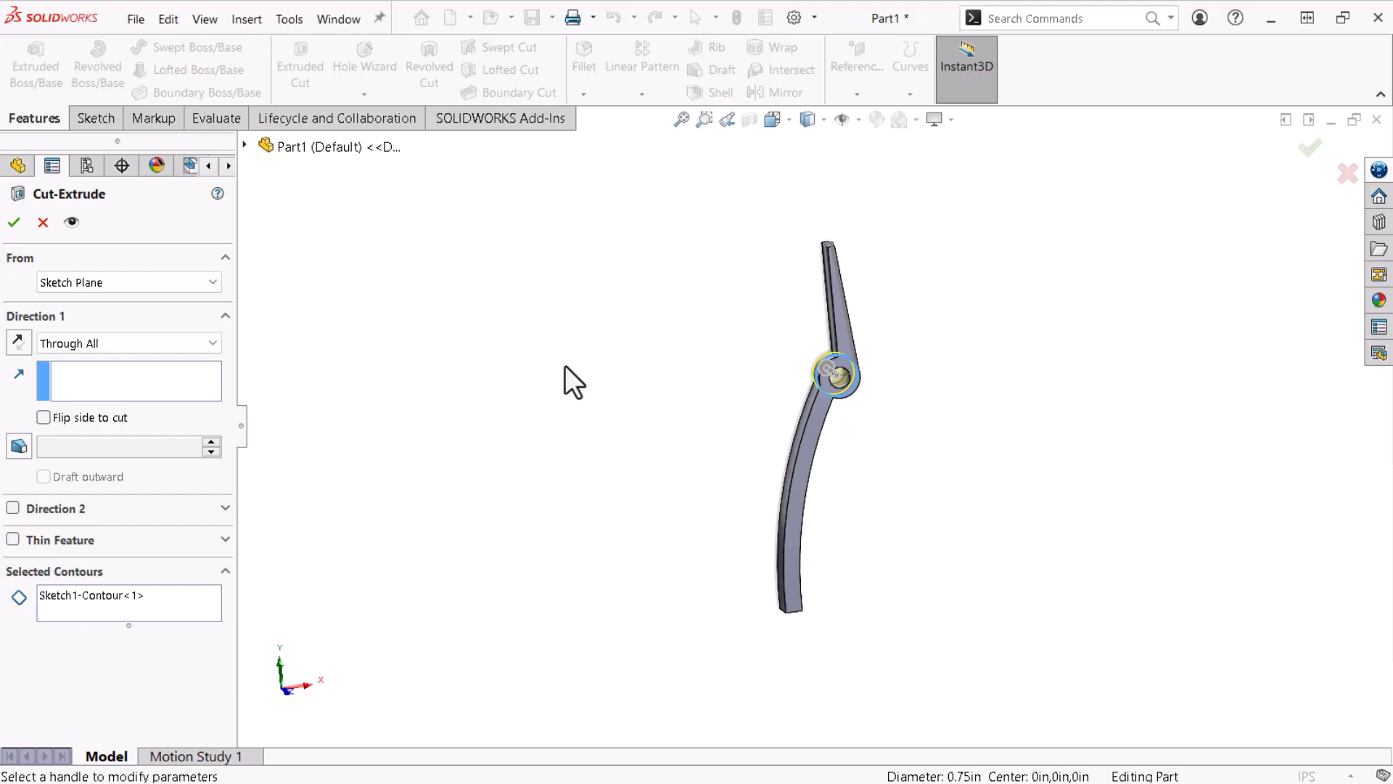
{"action": "mouse_move", "coordinate": [572, 382]}
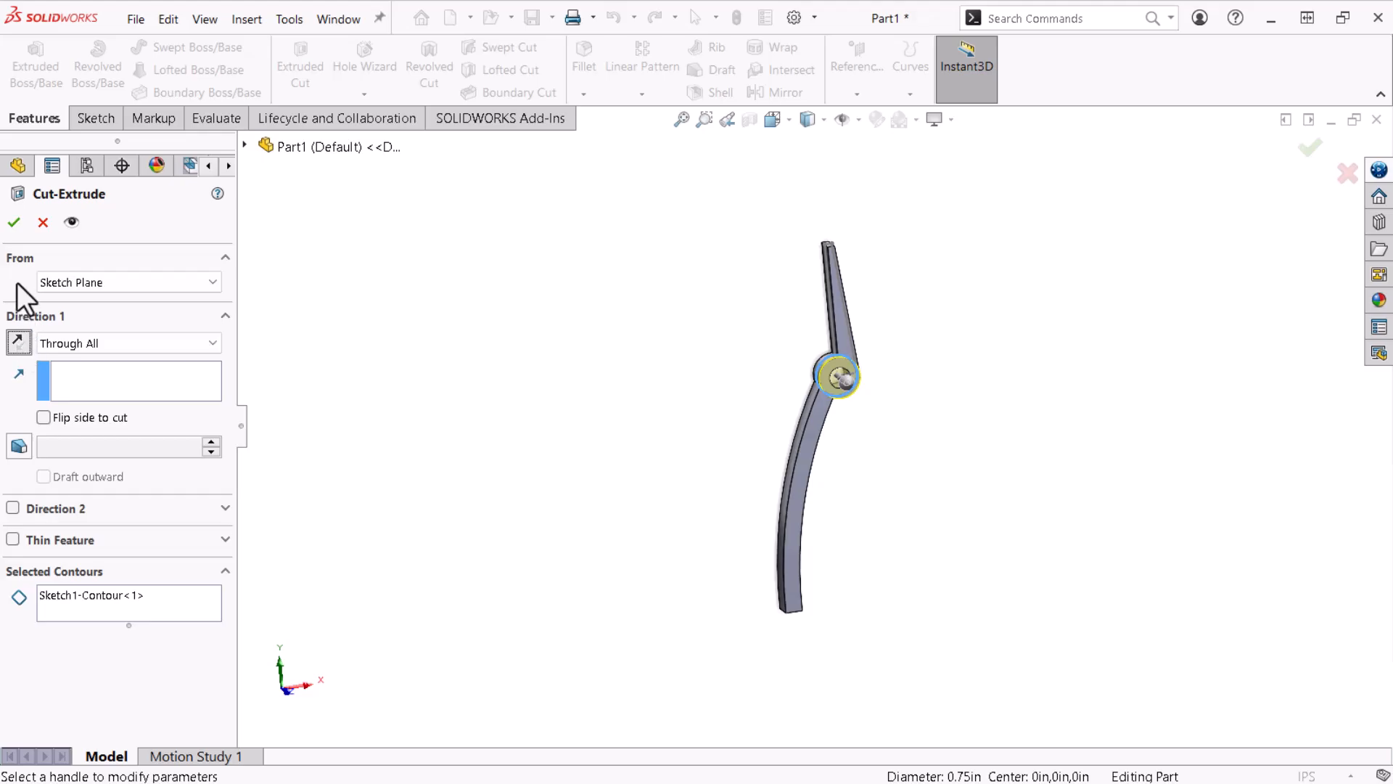
{"action": "left_click", "coordinate": [13, 222]}
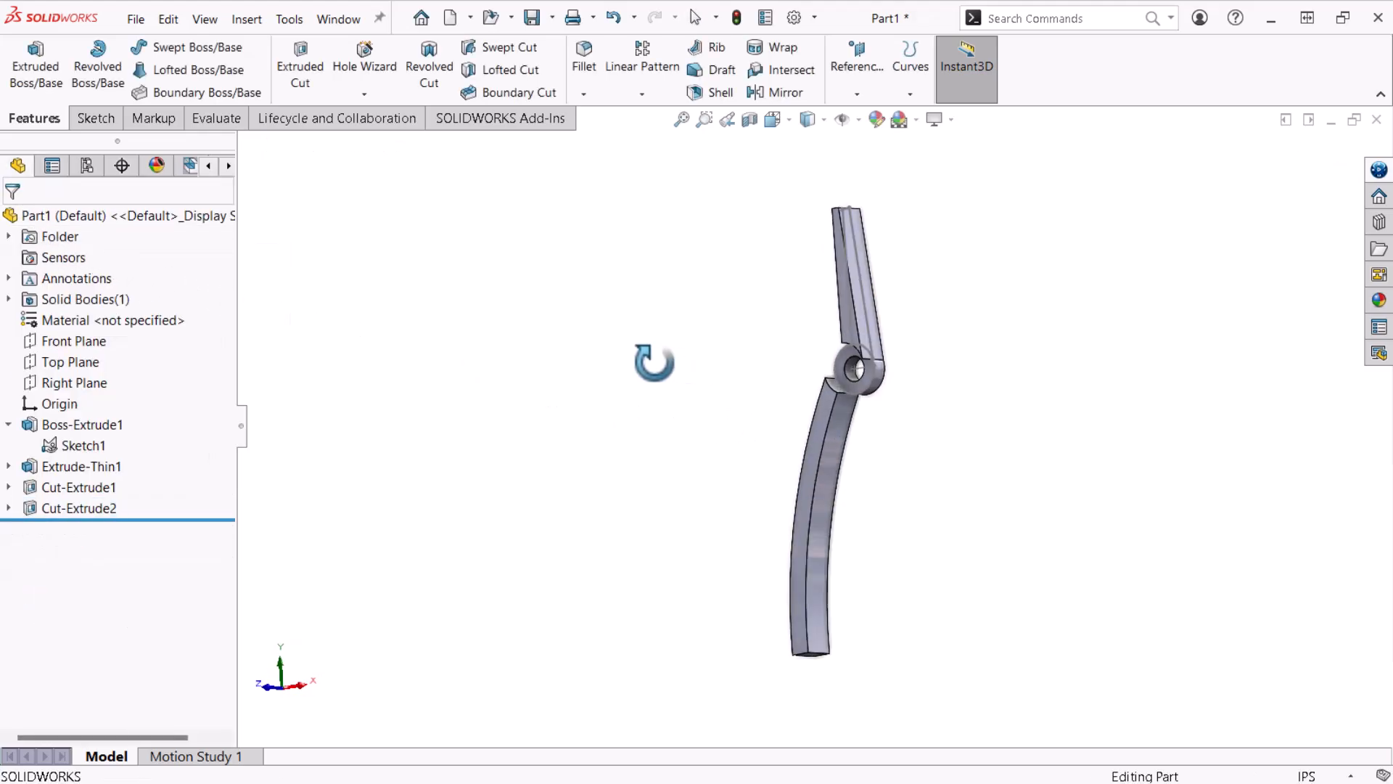
Start Sketch4 on the side plane, viewed Normal To so the handle is edge-on
{"action": "left_click", "coordinate": [83, 445]}
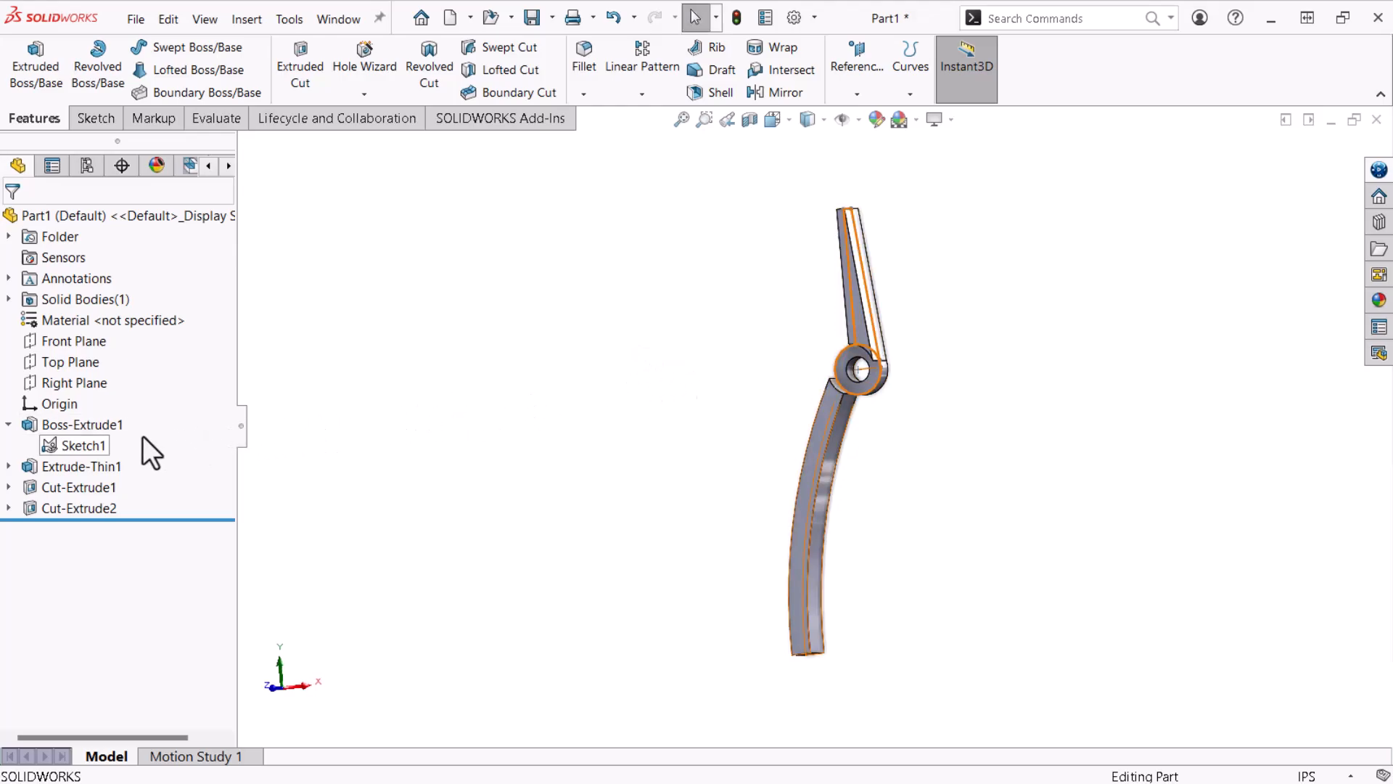
{"action": "left_click", "coordinate": [83, 446]}
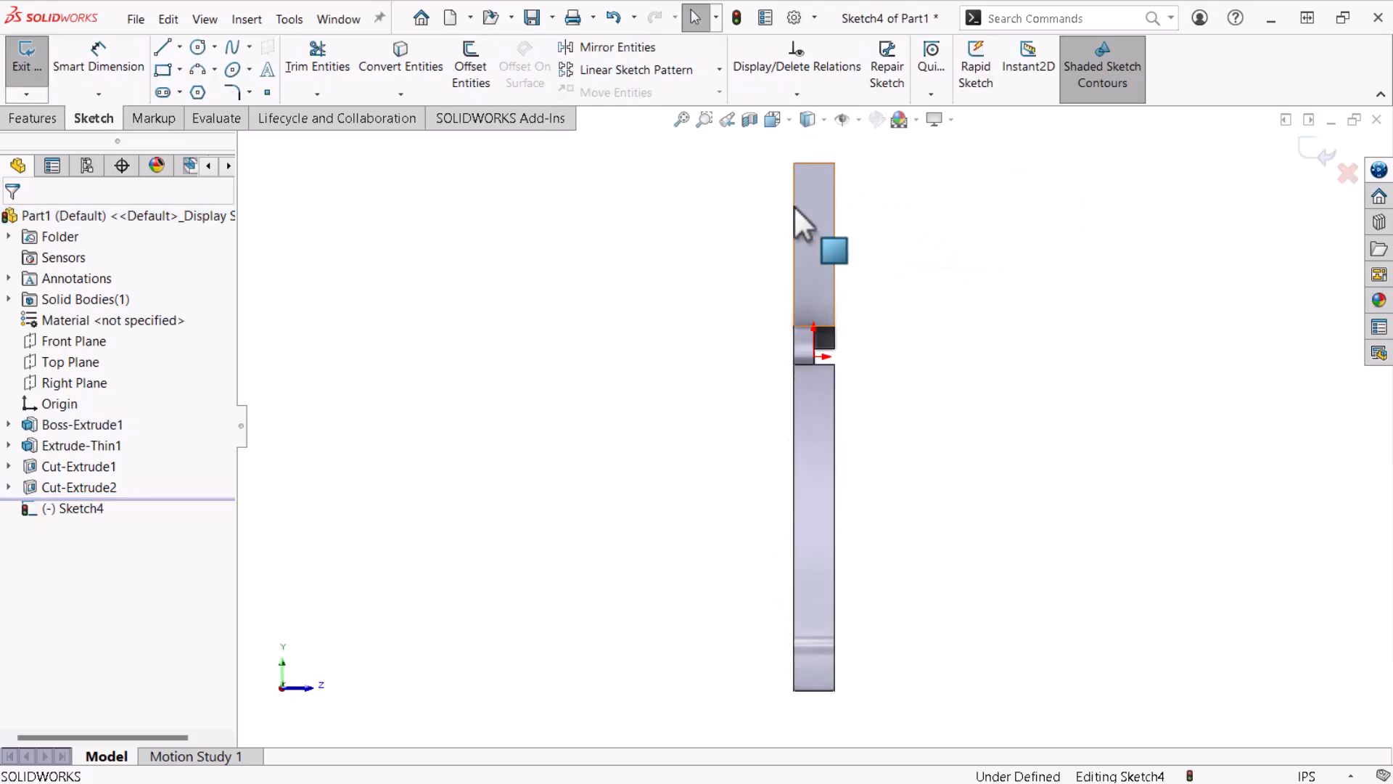
Draw a line from the head's tip to the joint corner and dimension it 1/8
{"action": "left_click", "coordinate": [164, 47]}
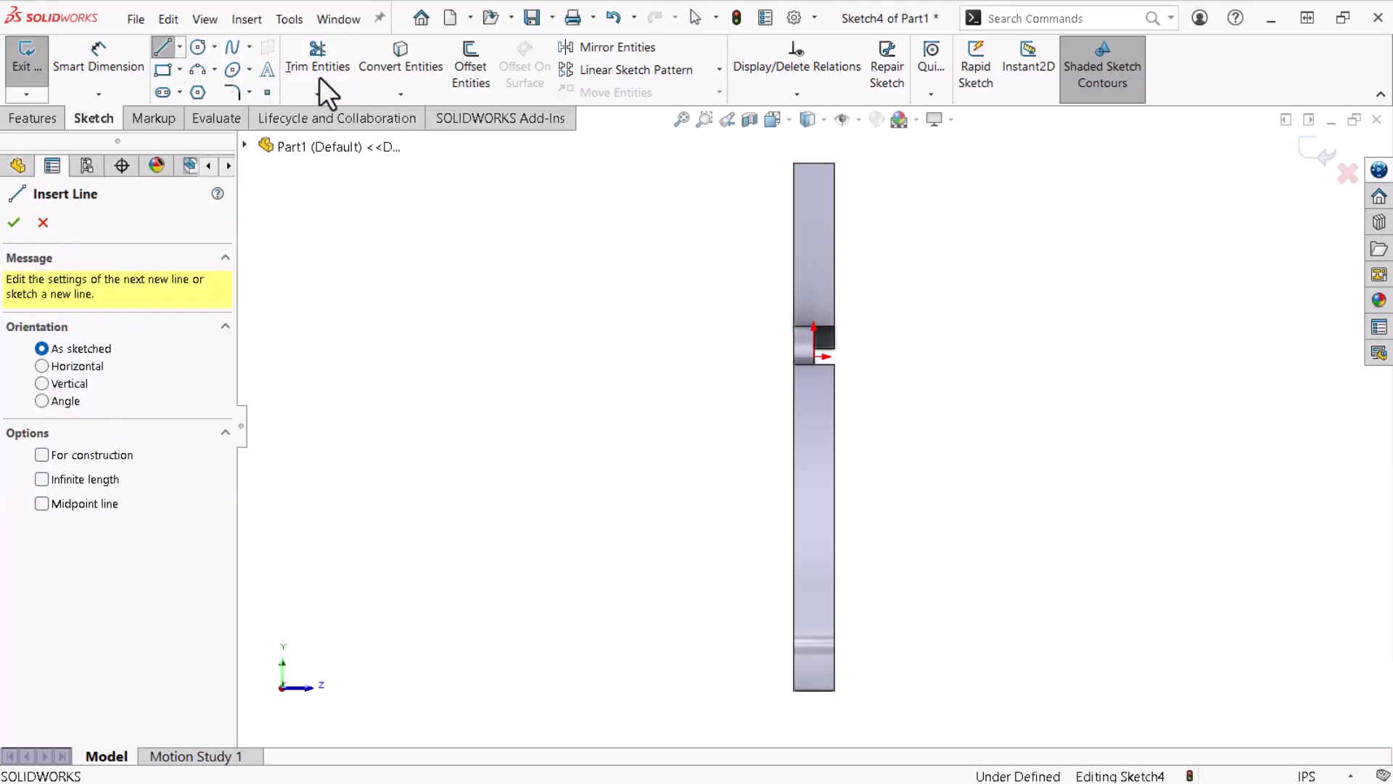
{"action": "mouse_move", "coordinate": [815, 168]}
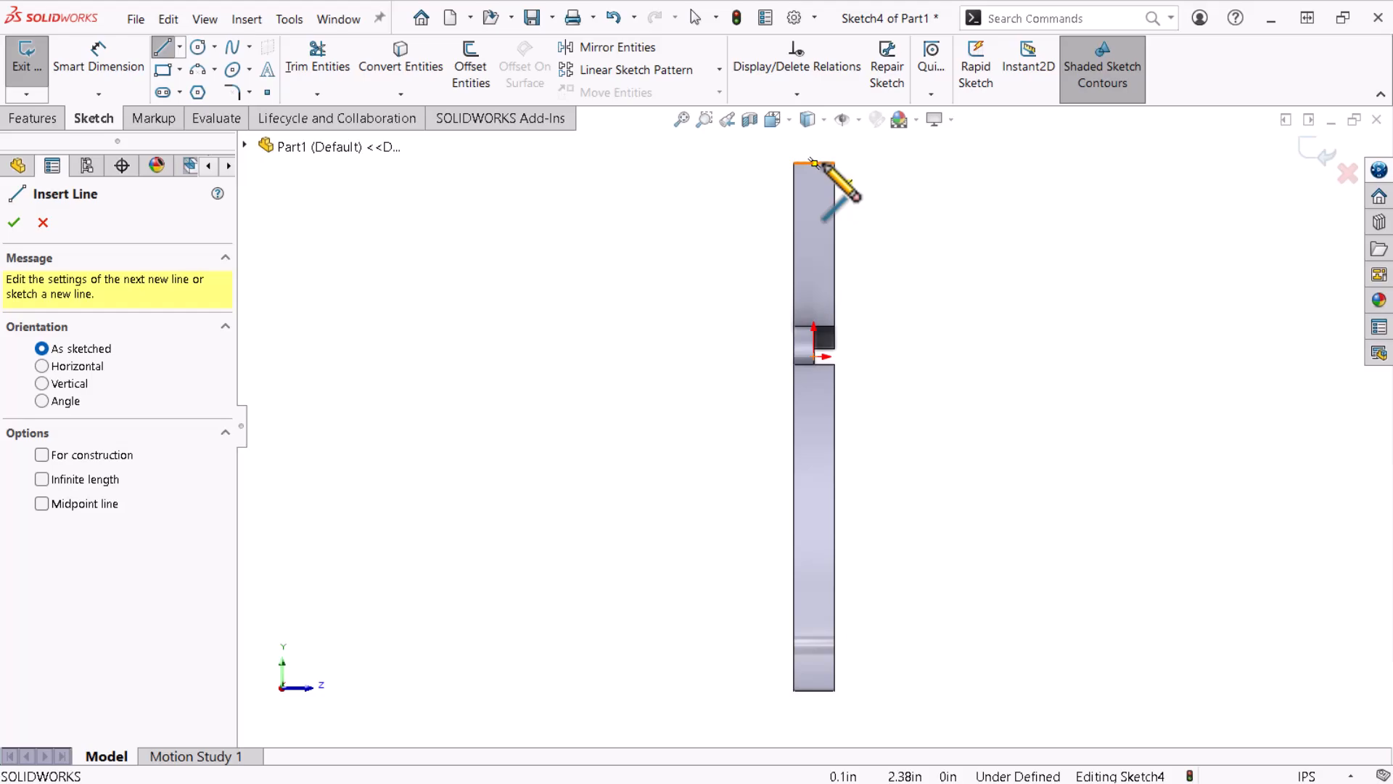
{"action": "left_click", "coordinate": [811, 161]}
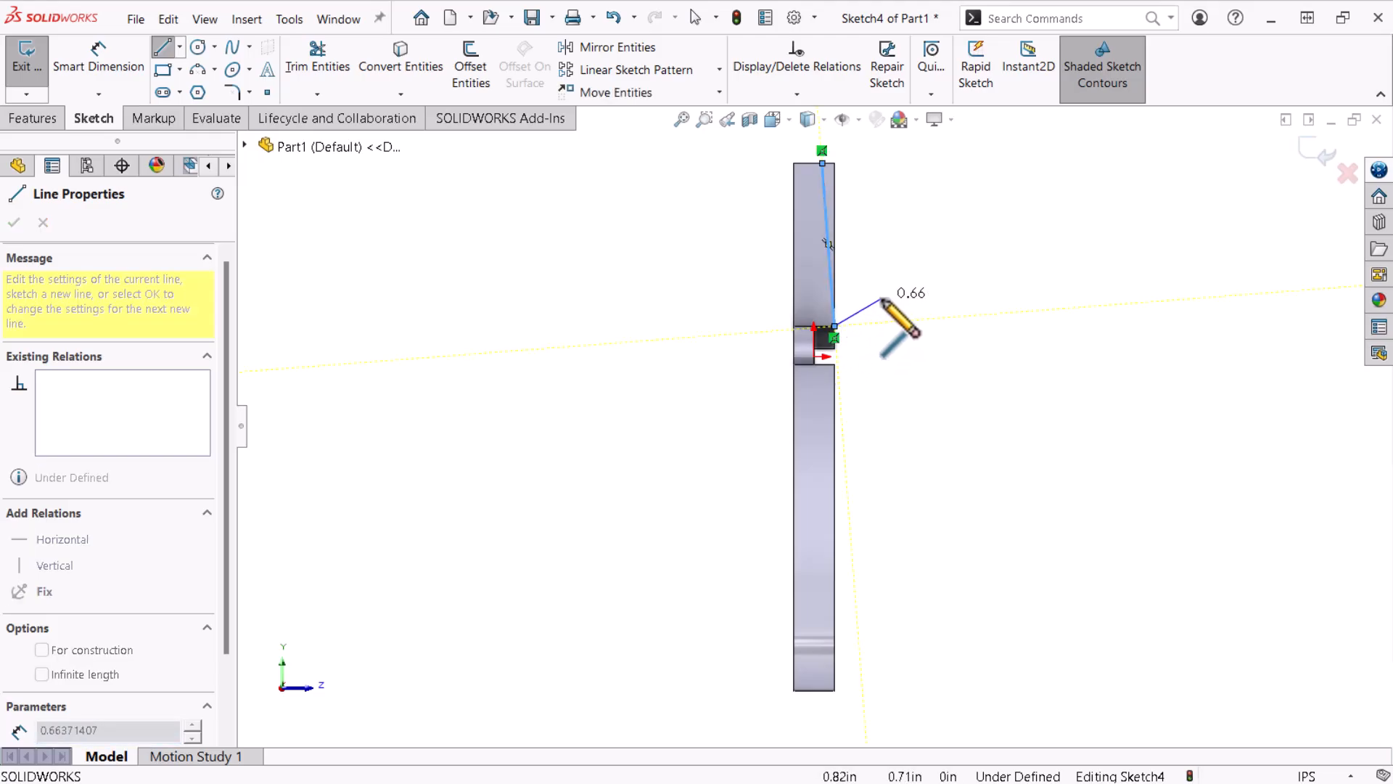
{"action": "left_click", "coordinate": [13, 222]}
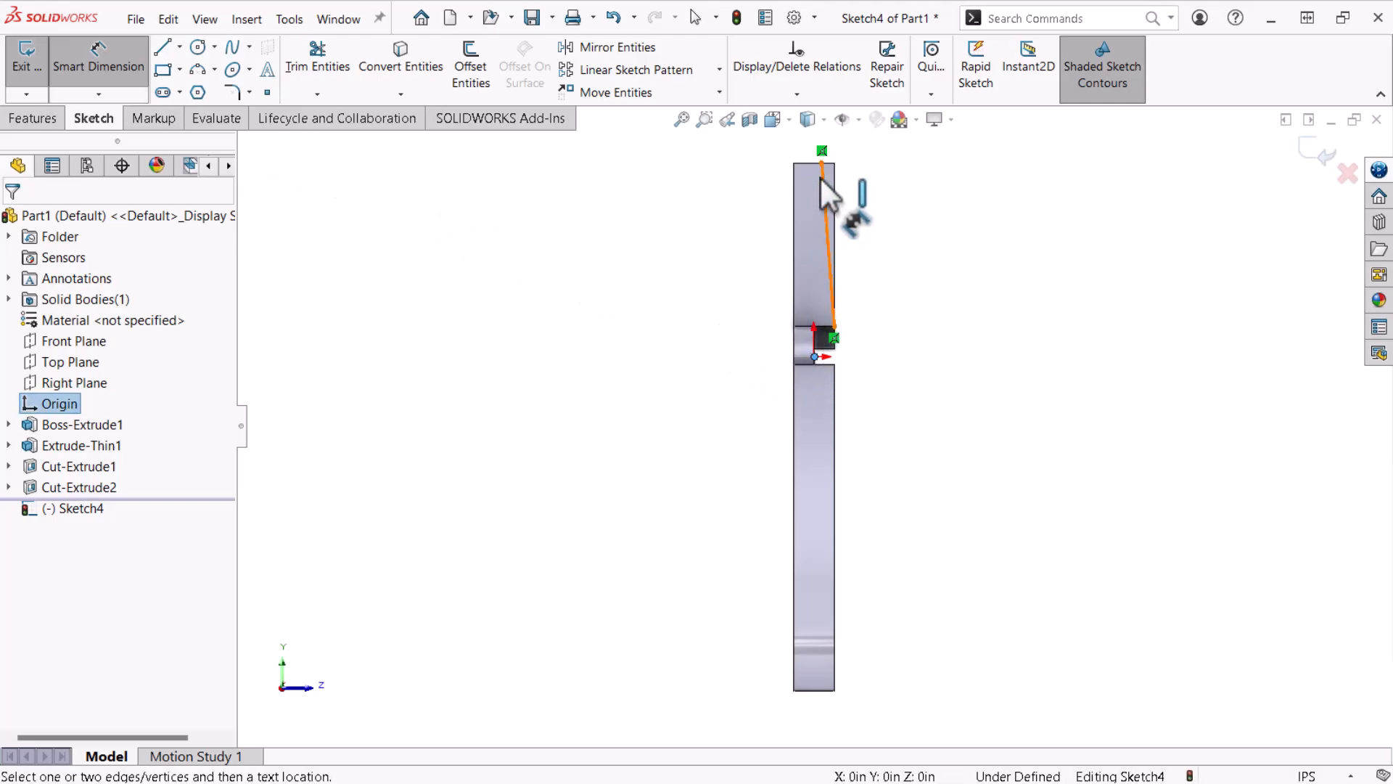
{"action": "left_click", "coordinate": [819, 149]}
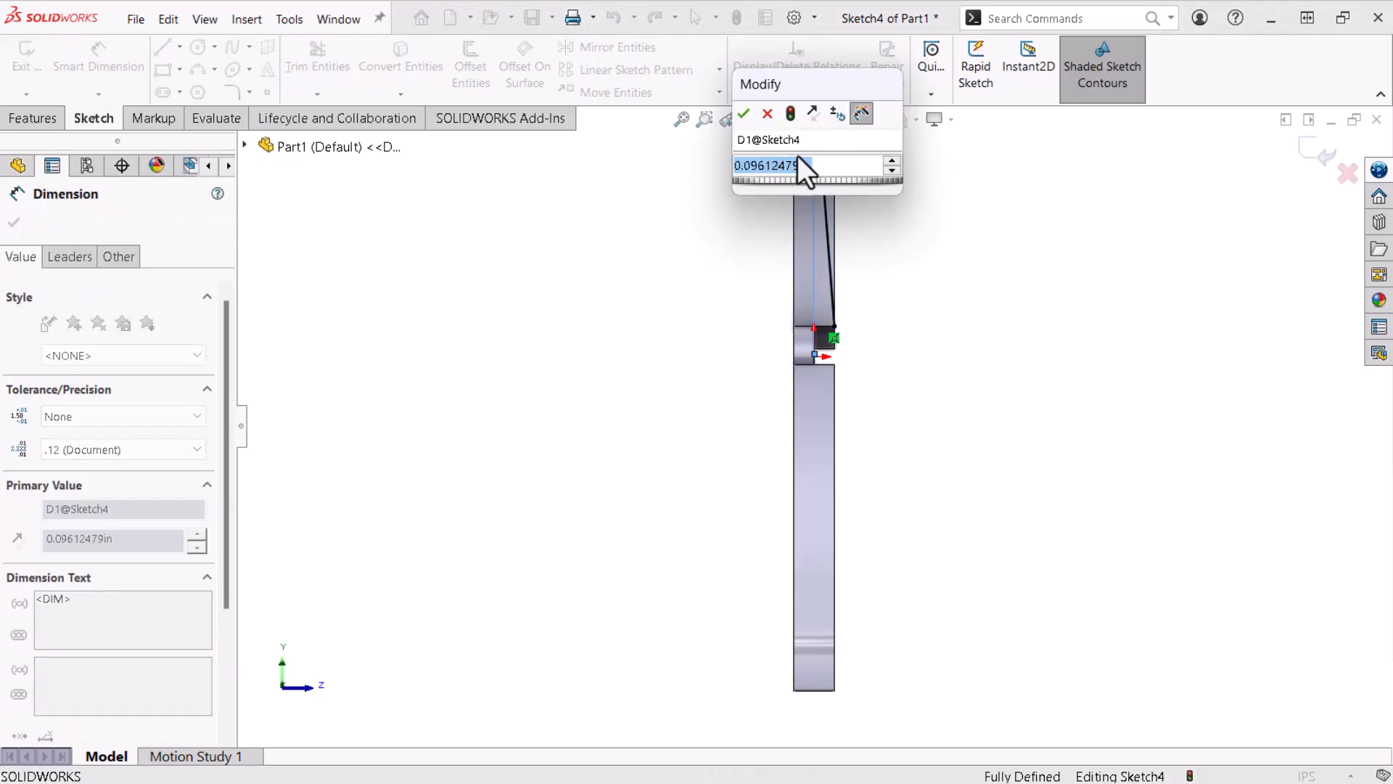
{"action": "type", "text": "1/8"}
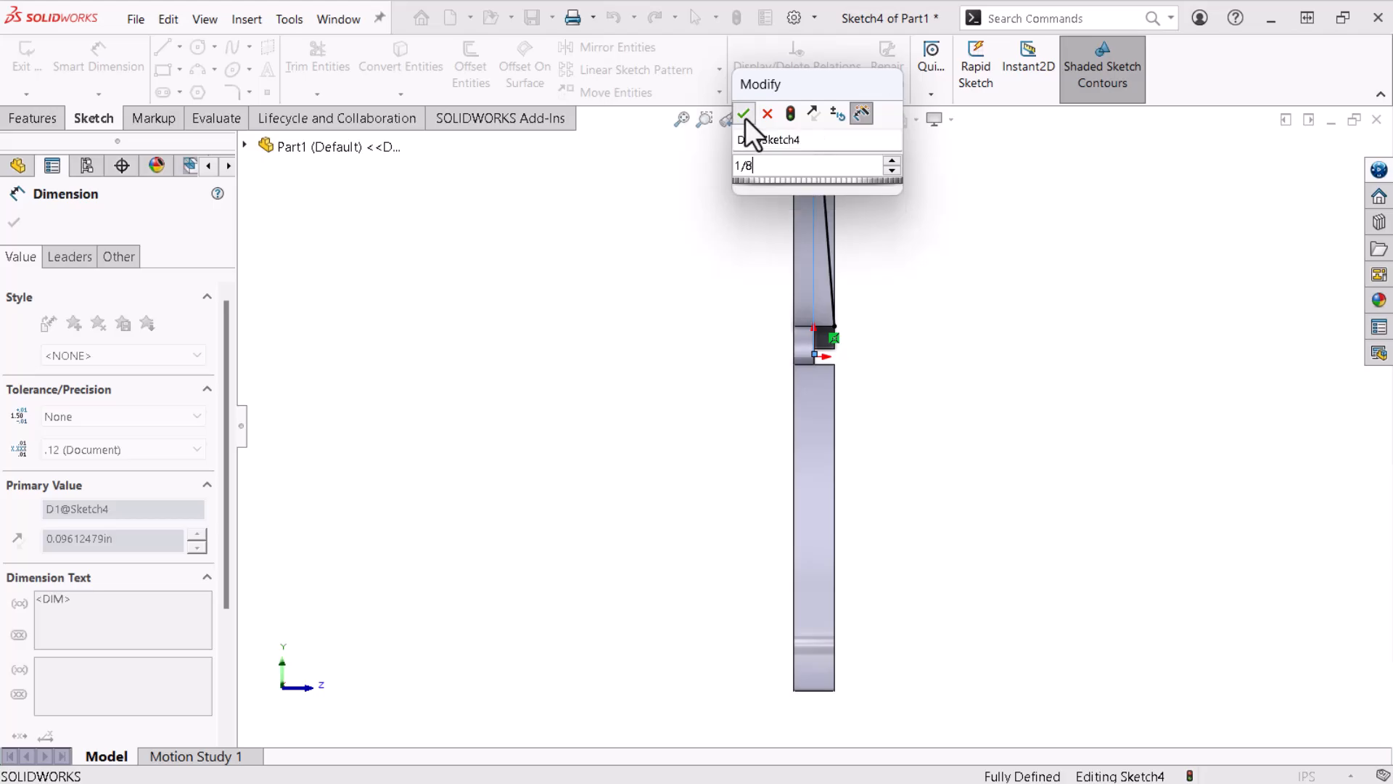
{"action": "left_click", "coordinate": [743, 113]}
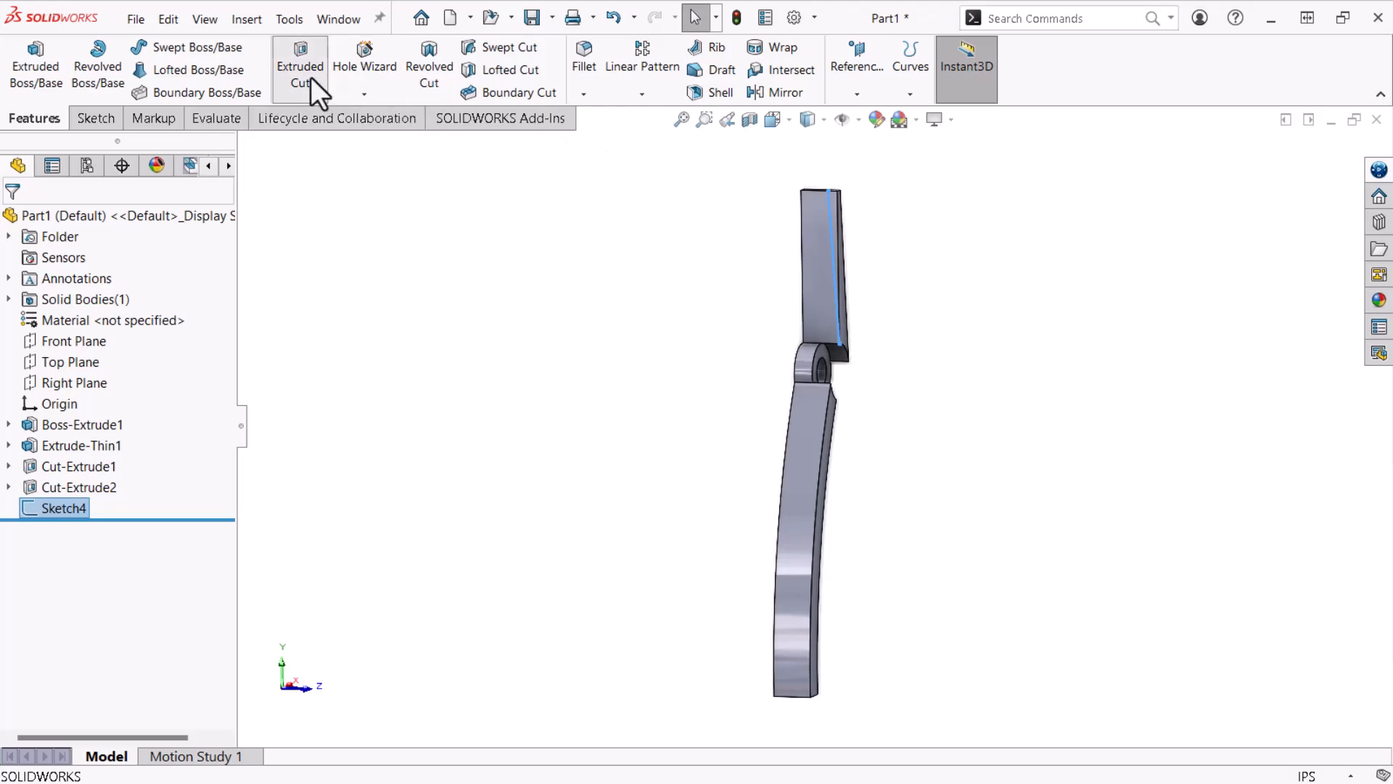
{"action": "left_click", "coordinate": [301, 67]}
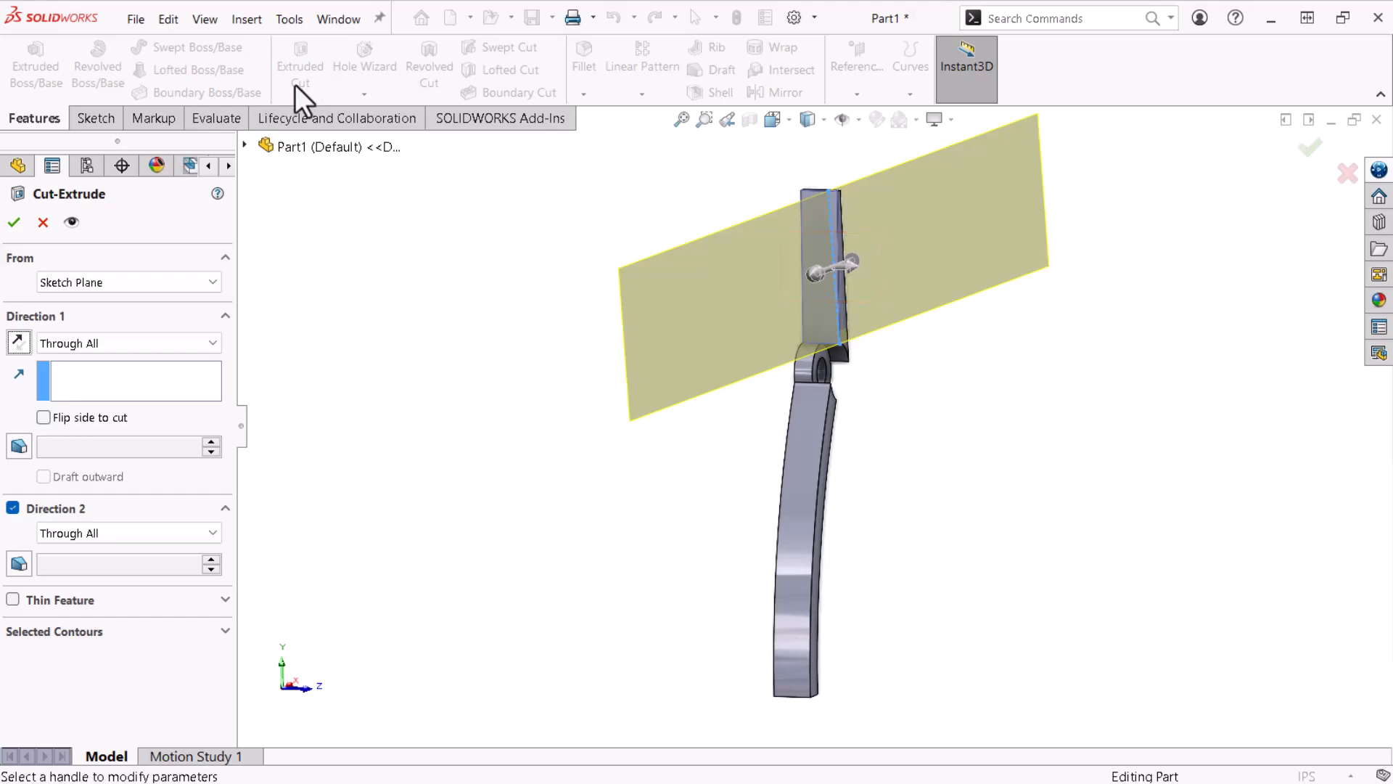
Create Cut-Extrude3 Through All both directions, removing the side that narrows the head
{"action": "left_click", "coordinate": [44, 418]}
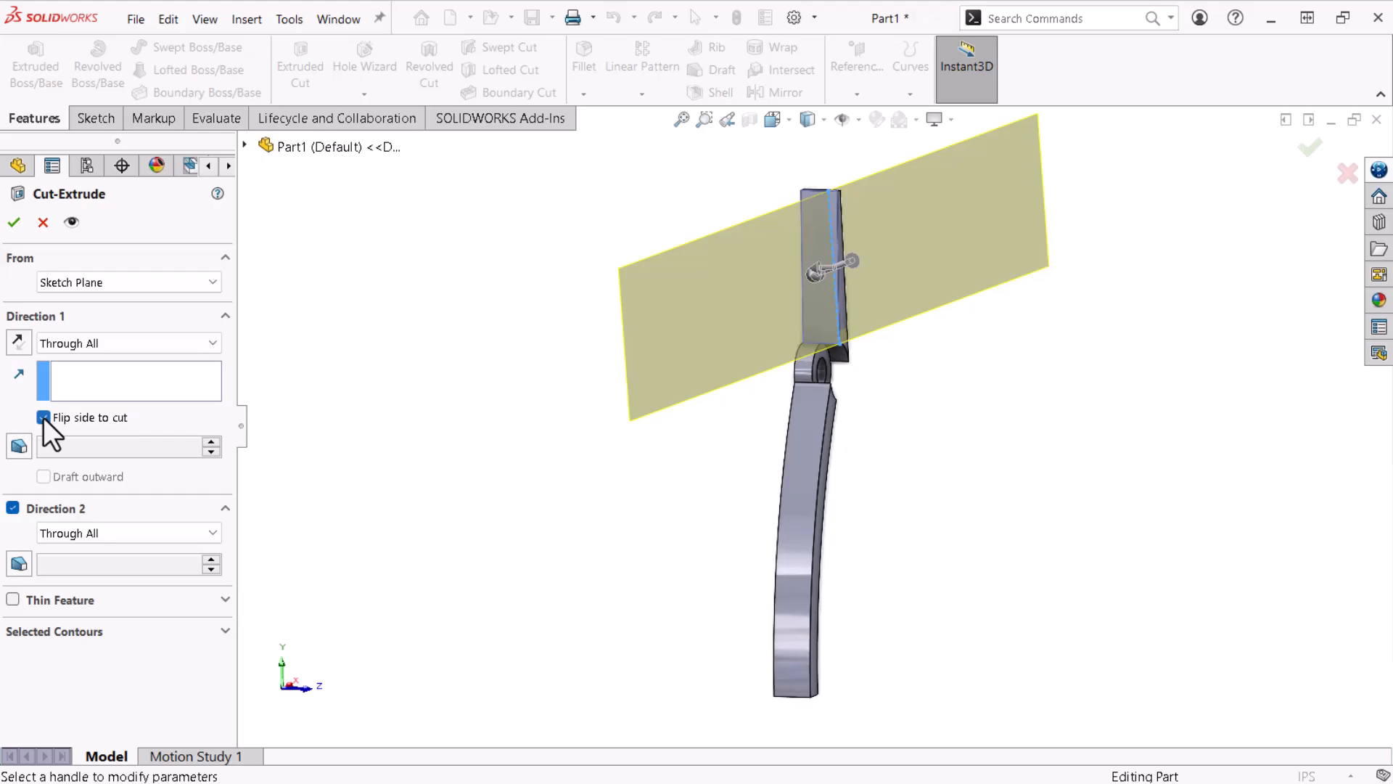
{"action": "left_click", "coordinate": [42, 418]}
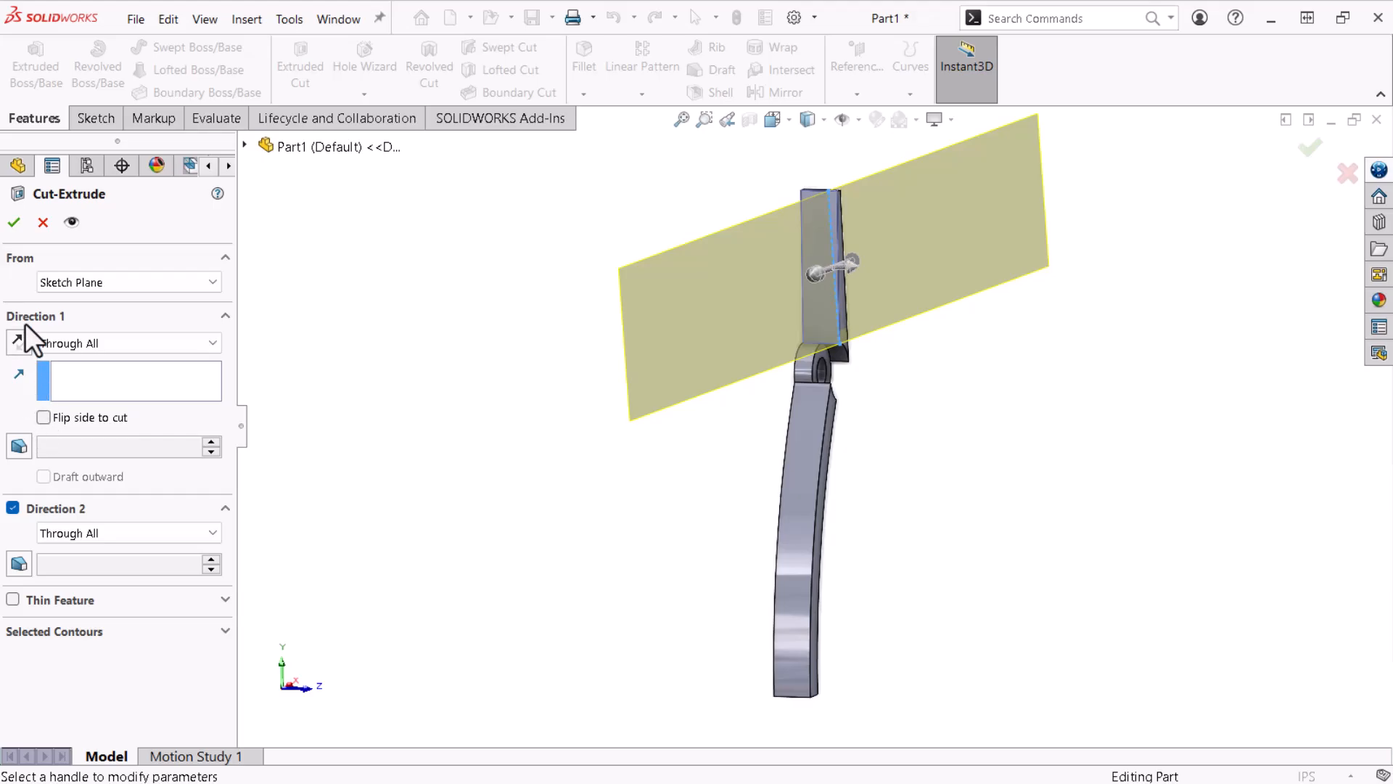
{"action": "left_click", "coordinate": [13, 222]}
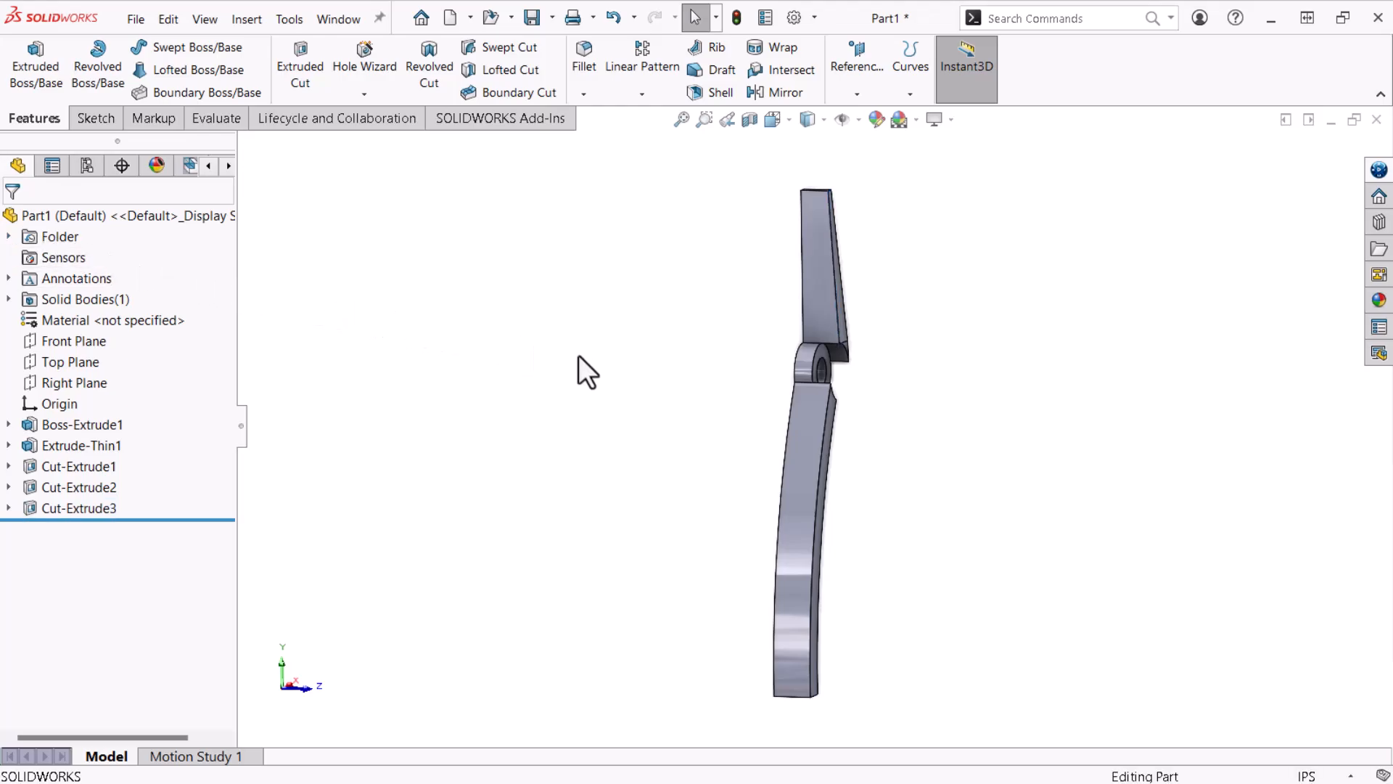
Roll the FeatureManager bar past Mirror1 and Fillet1 to restore them after the head cut
{"action": "left_click", "coordinate": [78, 510]}
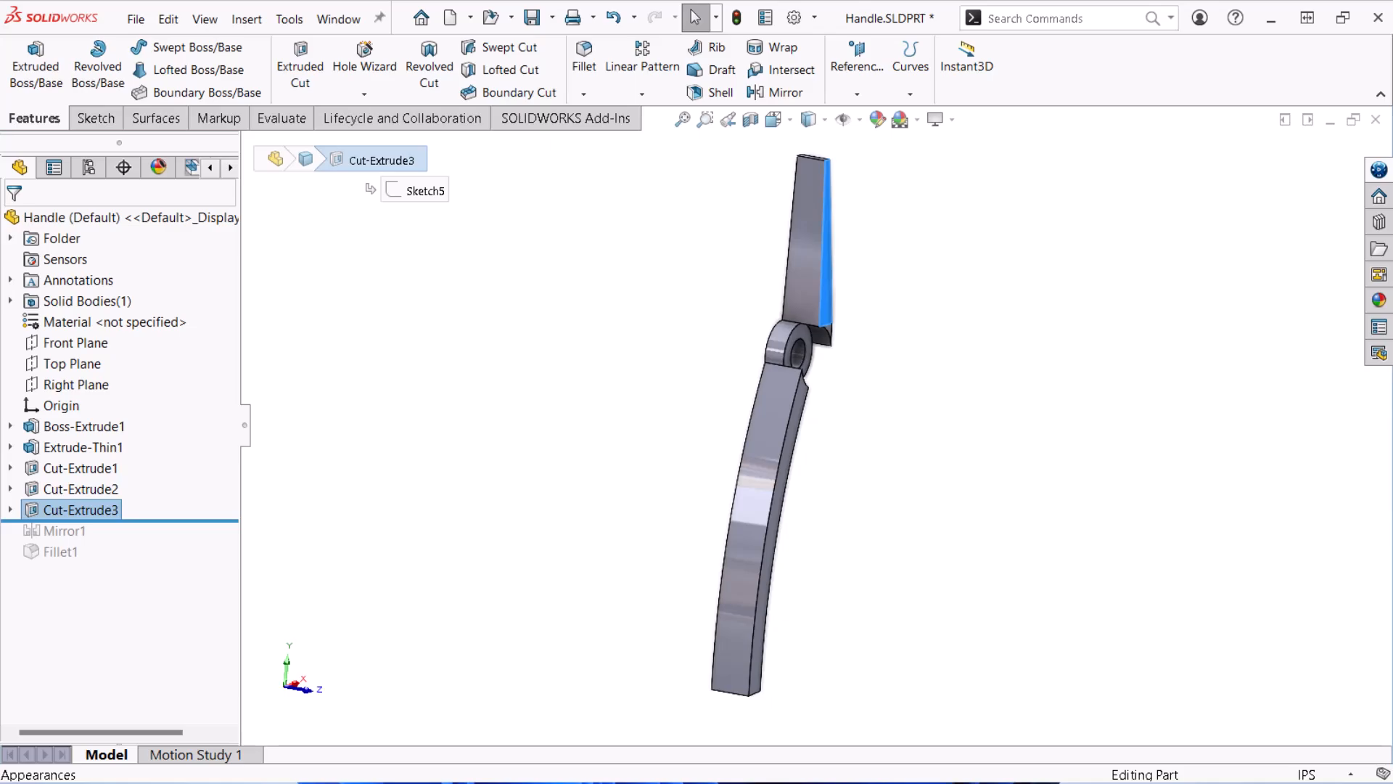
{"action": "left_click", "coordinate": [63, 531]}
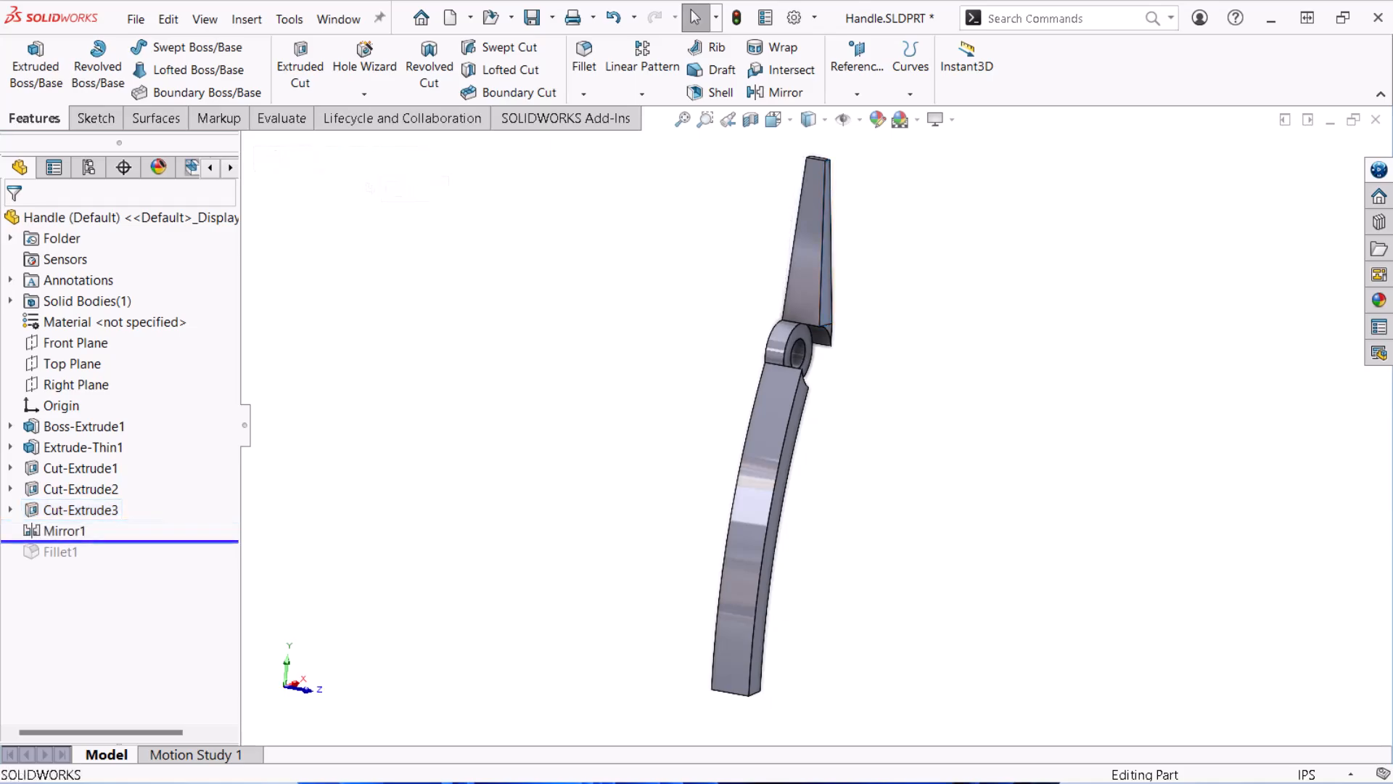
{"action": "left_click", "coordinate": [61, 551]}
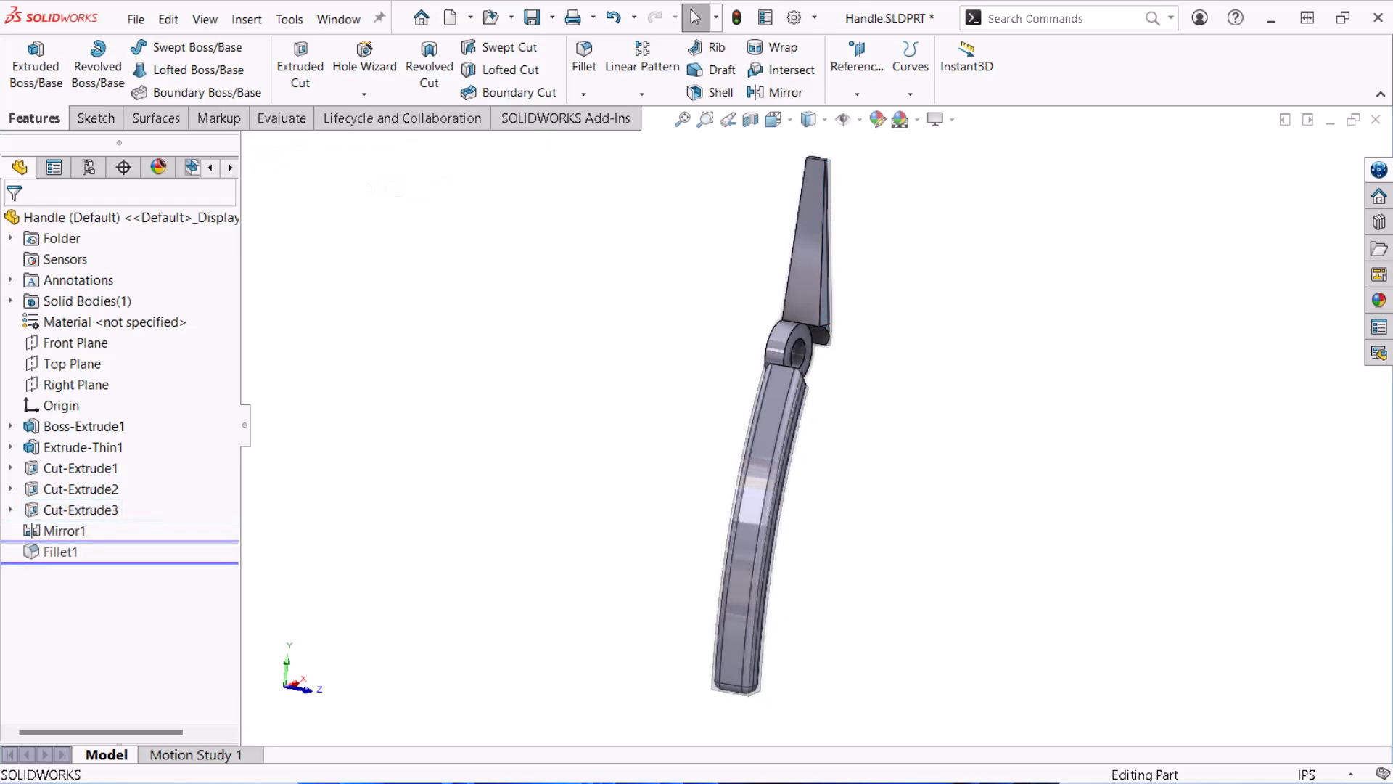